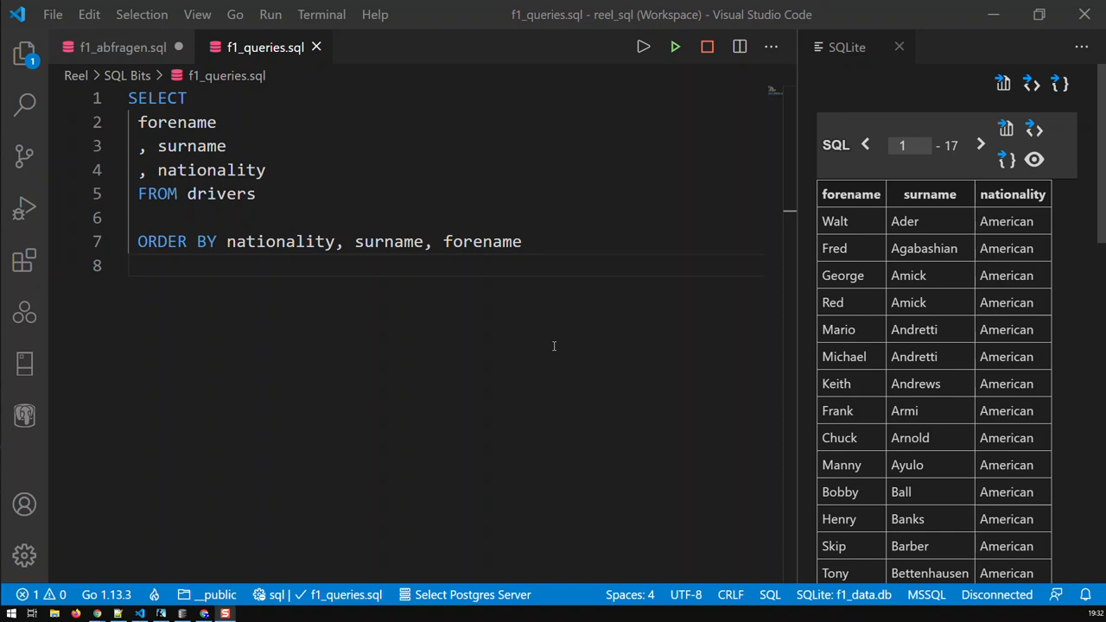
mouse_move(934, 302)
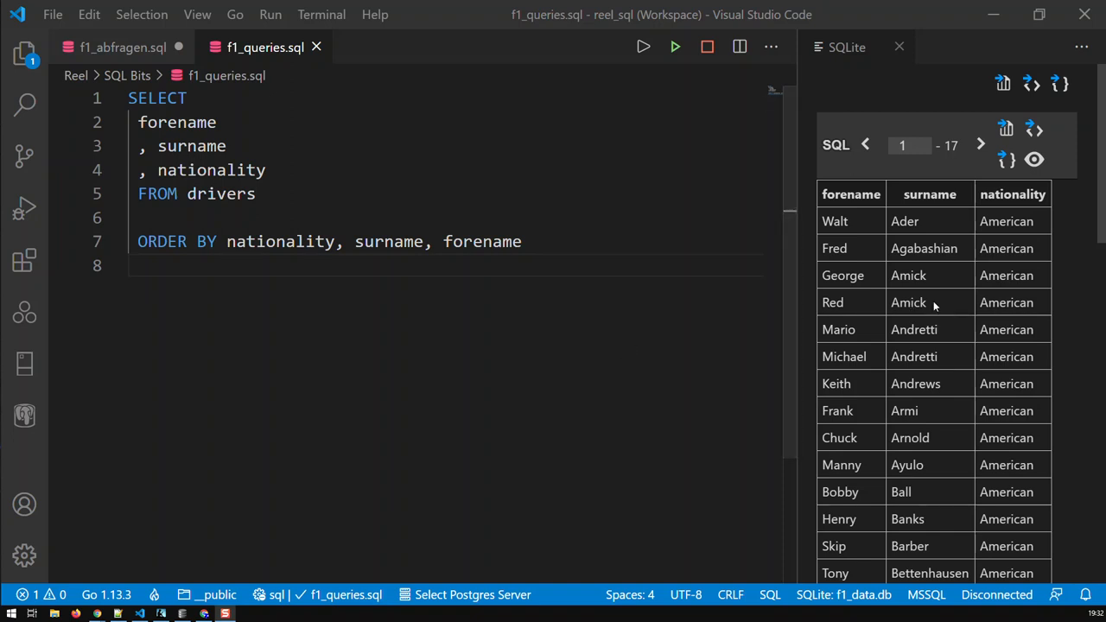
mouse_move(892, 290)
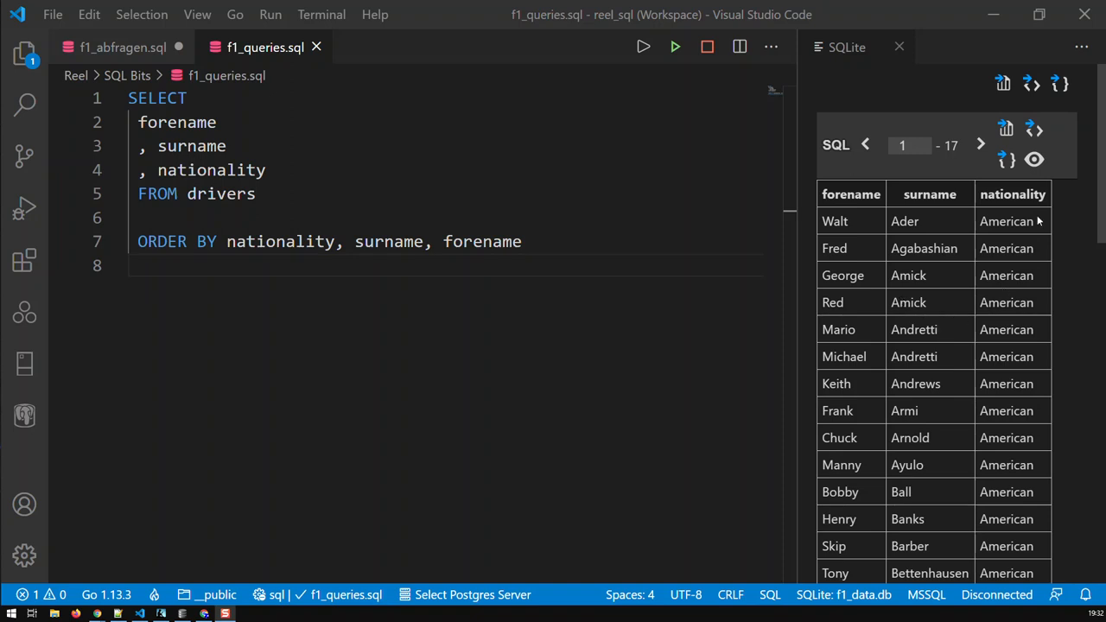
mouse_move(1024, 239)
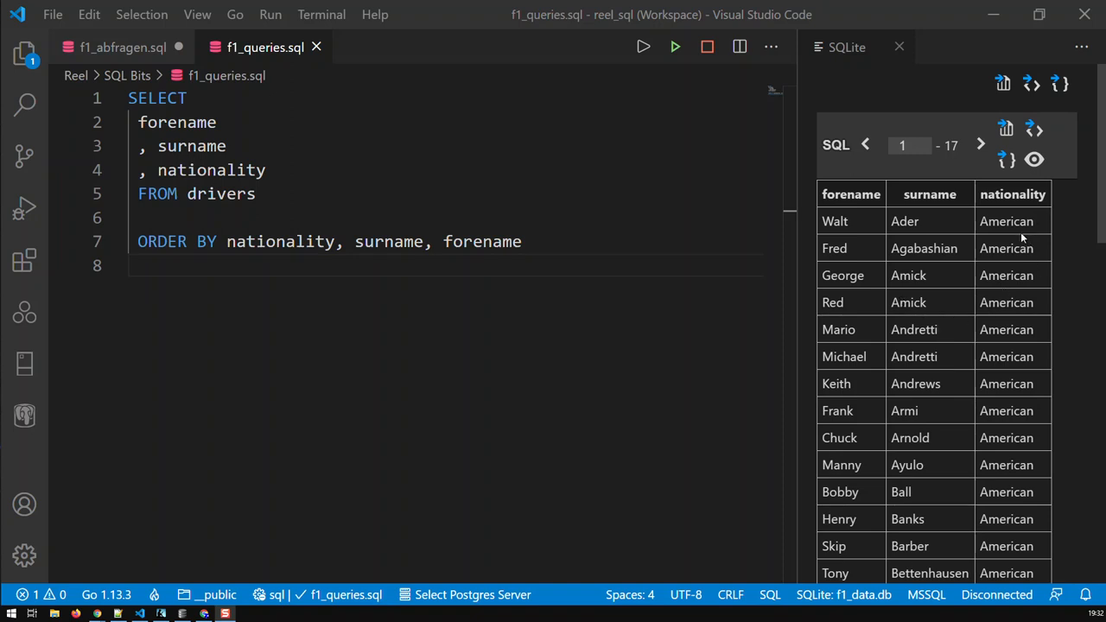
mouse_move(994, 249)
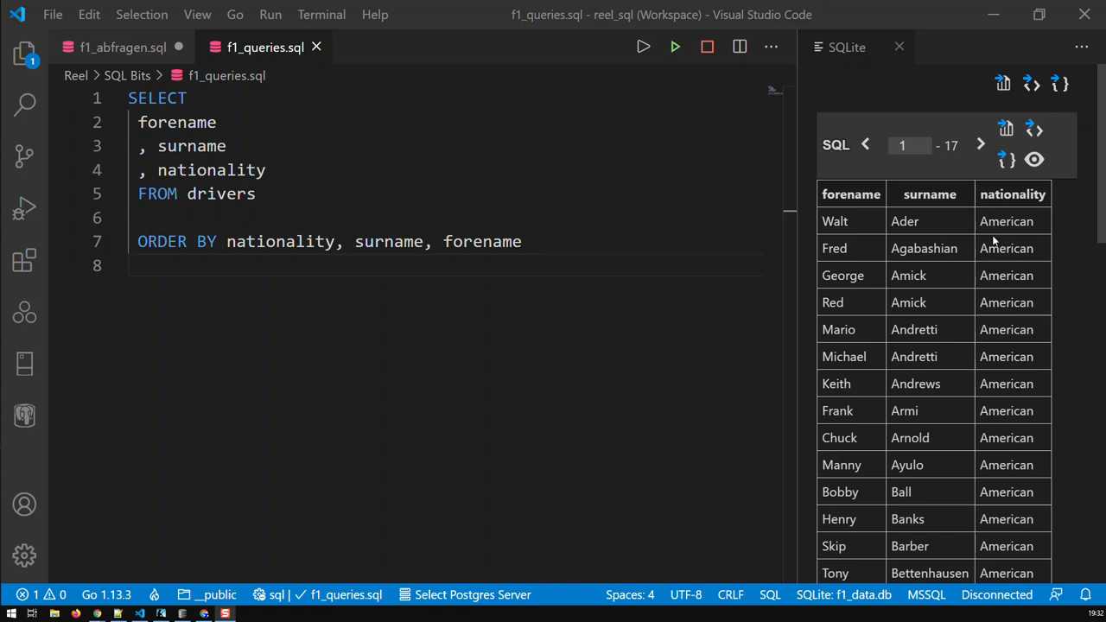
mouse_move(993, 241)
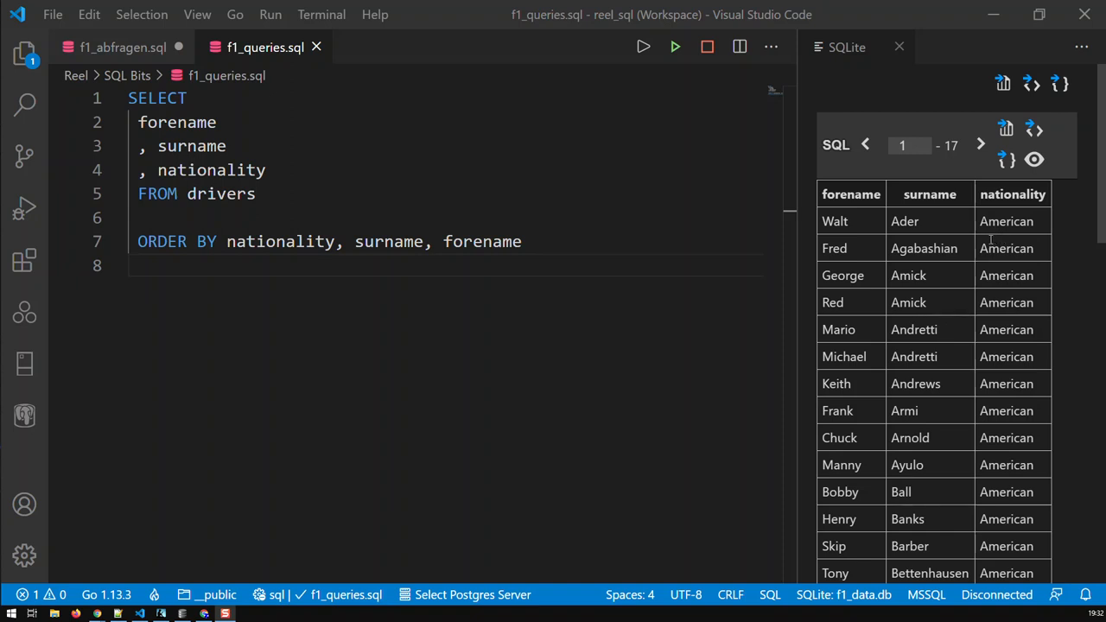
mouse_move(1024, 235)
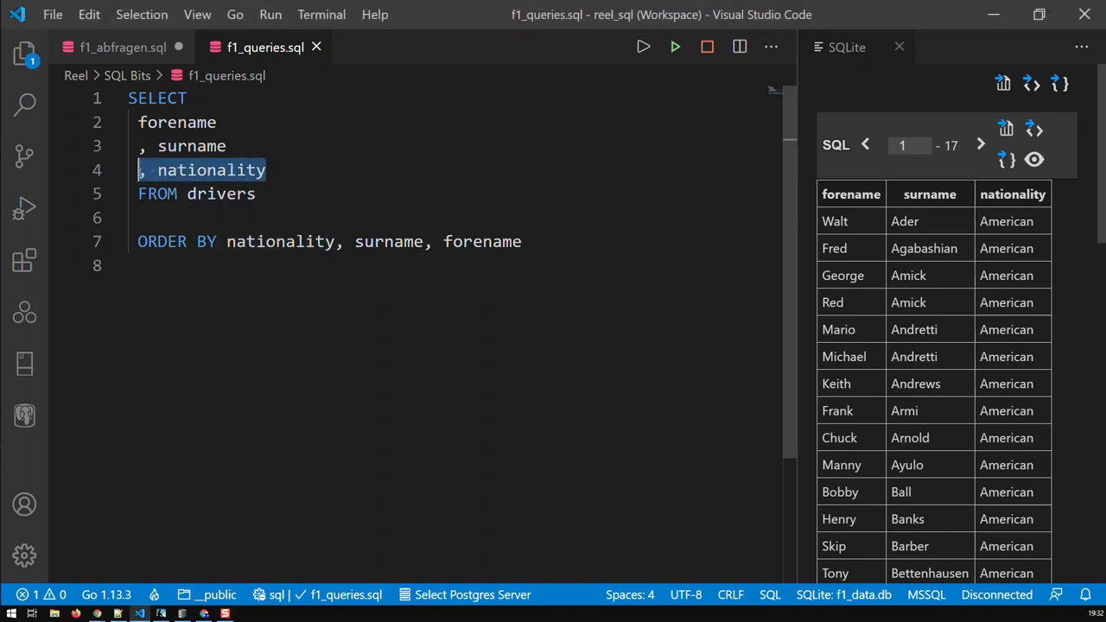
Step: Remove the nationality column and add an empty CASE ... END block to the SELECT list
key(Delete)
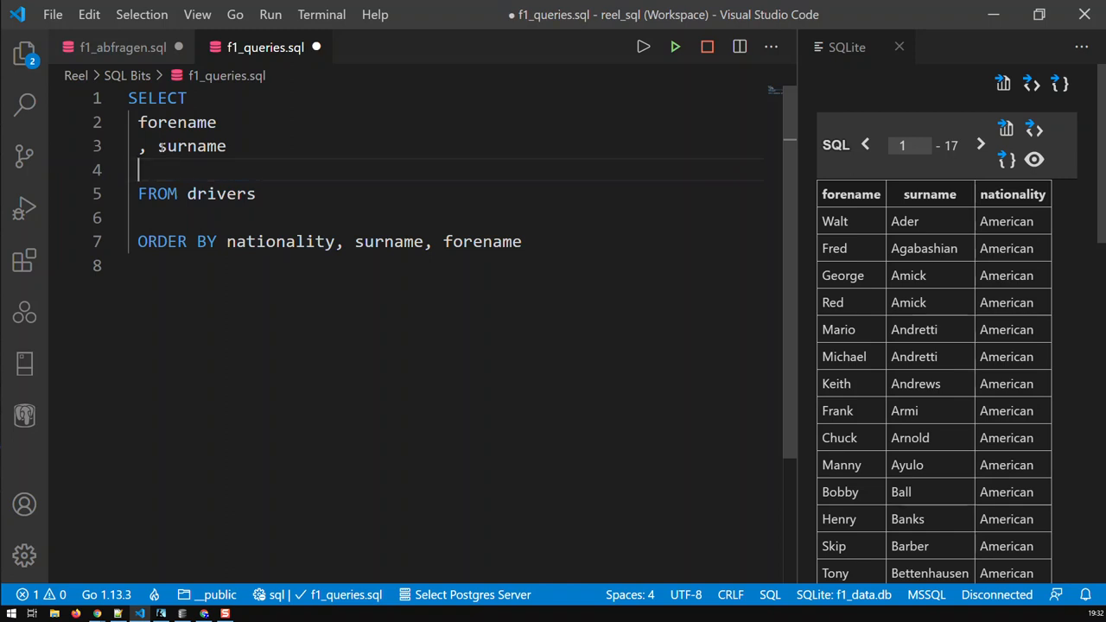
text(,)
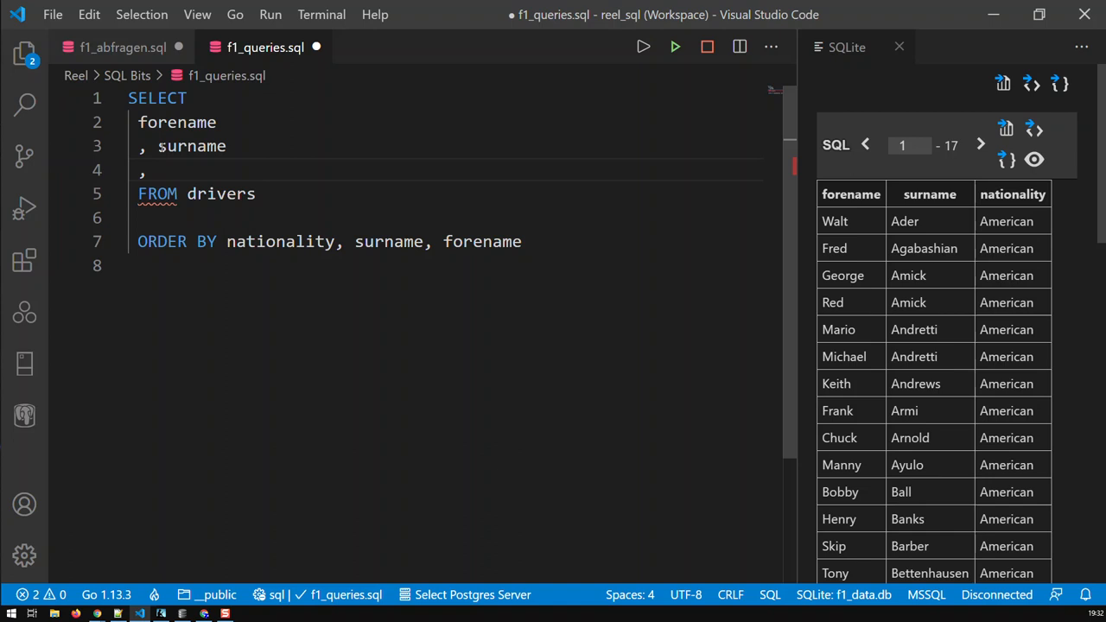
text(CASE)
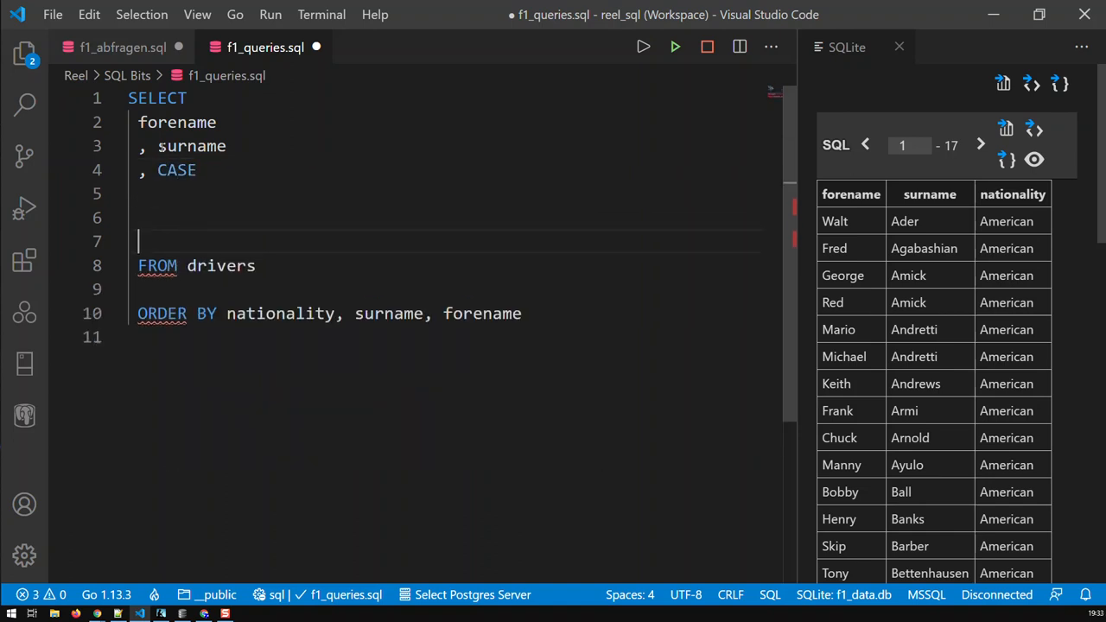
text(END)
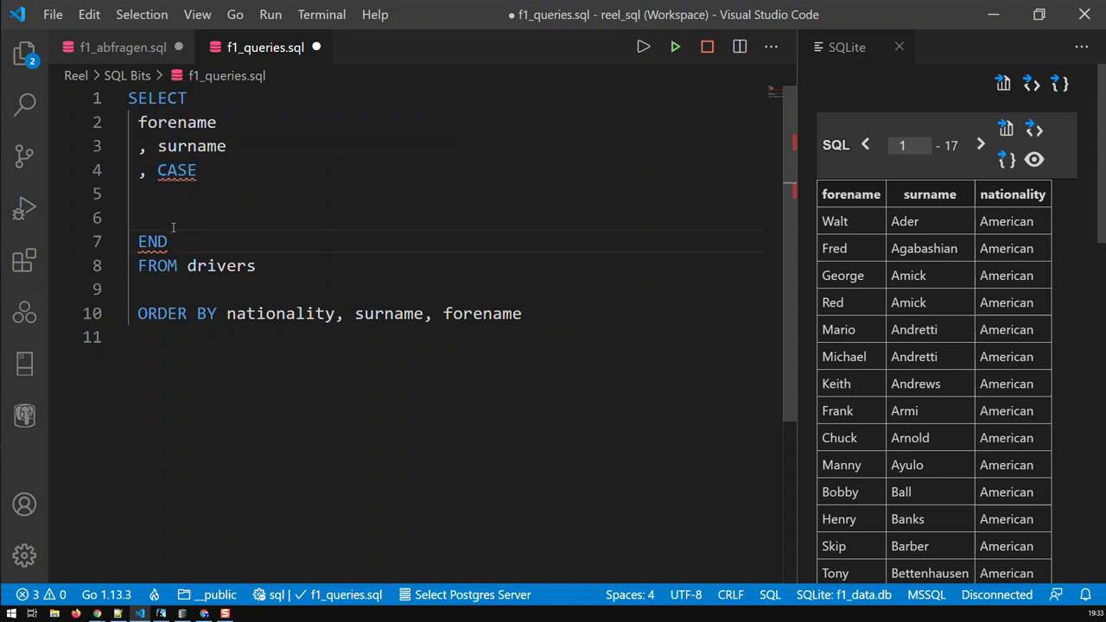
mouse_move(729, 291)
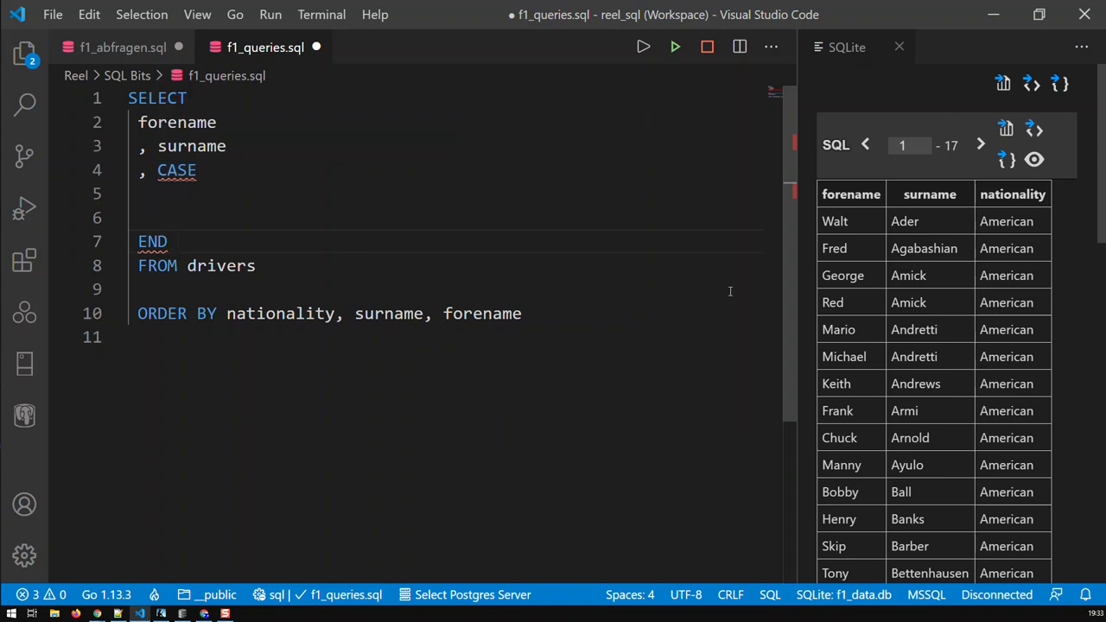
mouse_move(1013, 194)
text( AS)
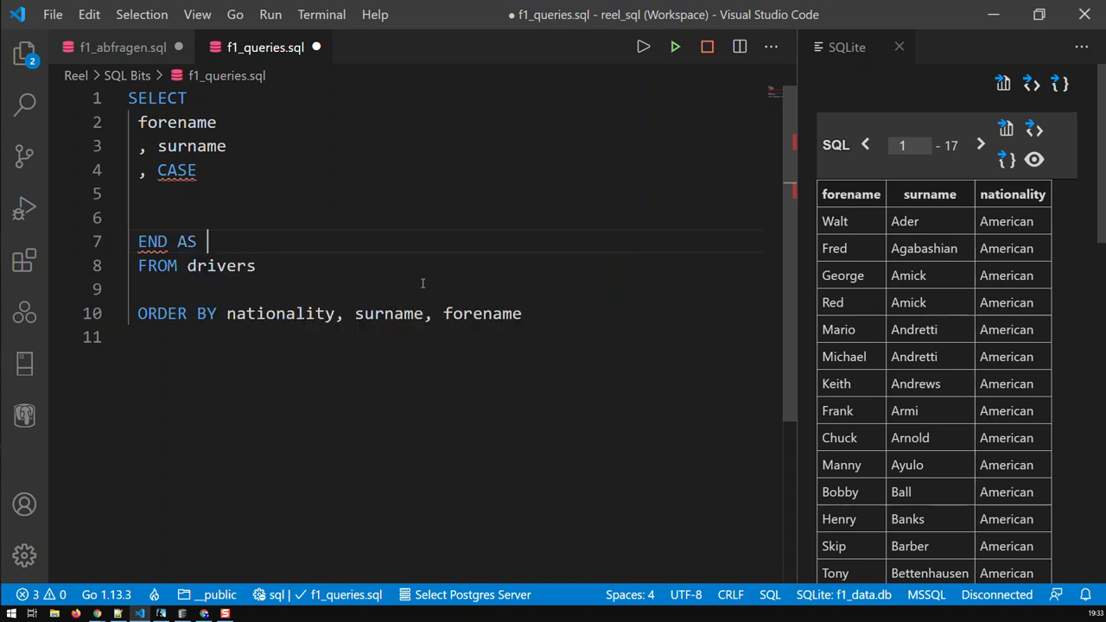
Step: Alias the CASE expression as "country" after first trying "land"
text("land")
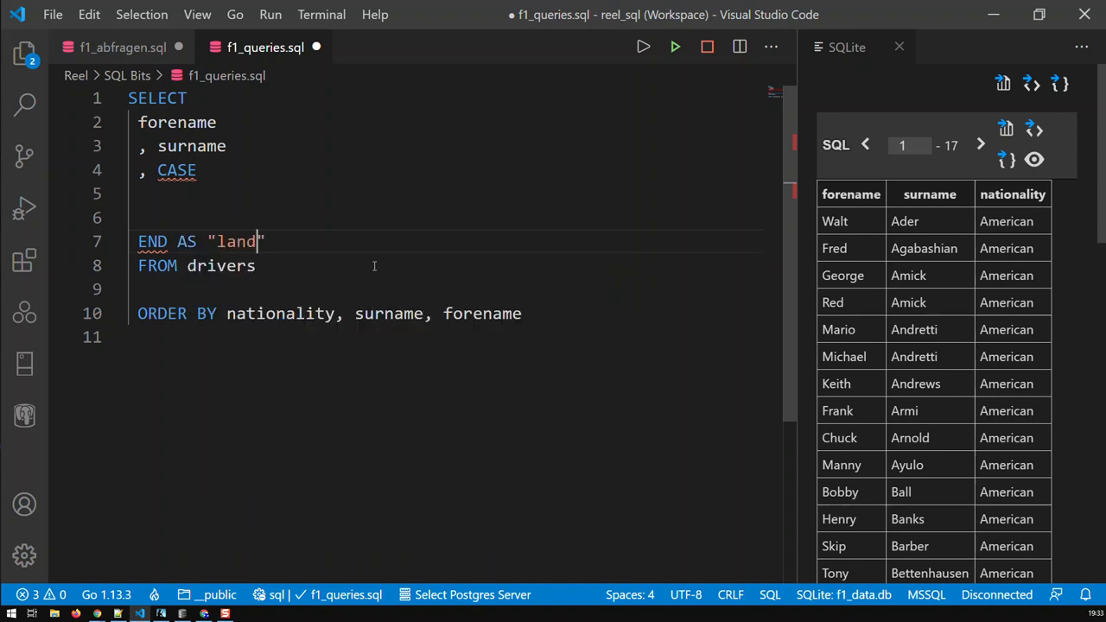
key(BackSpace)
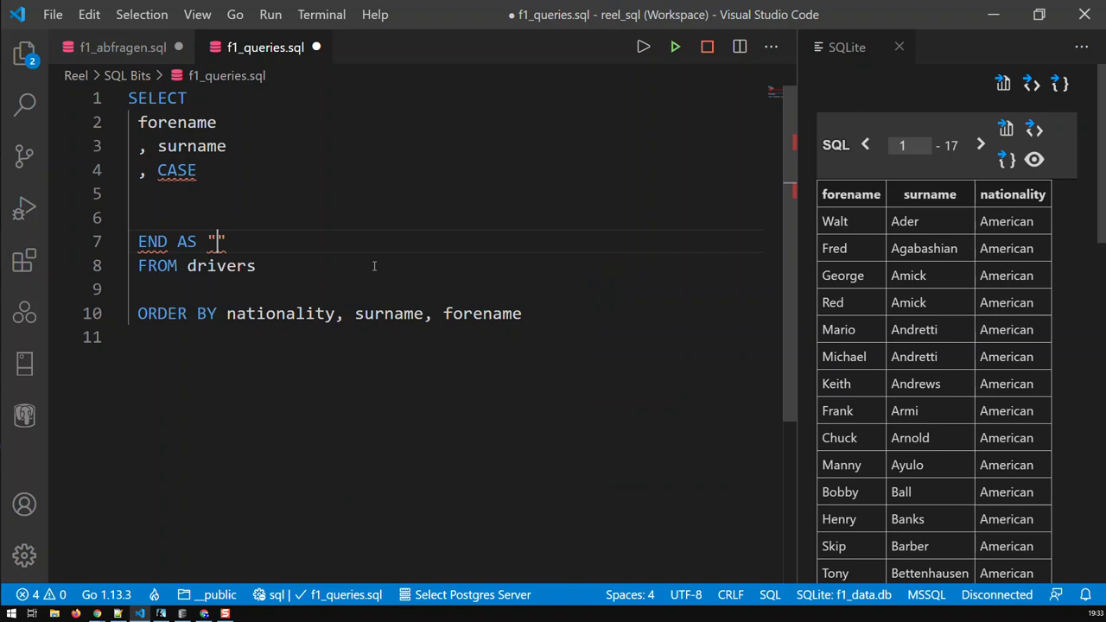
text(country)
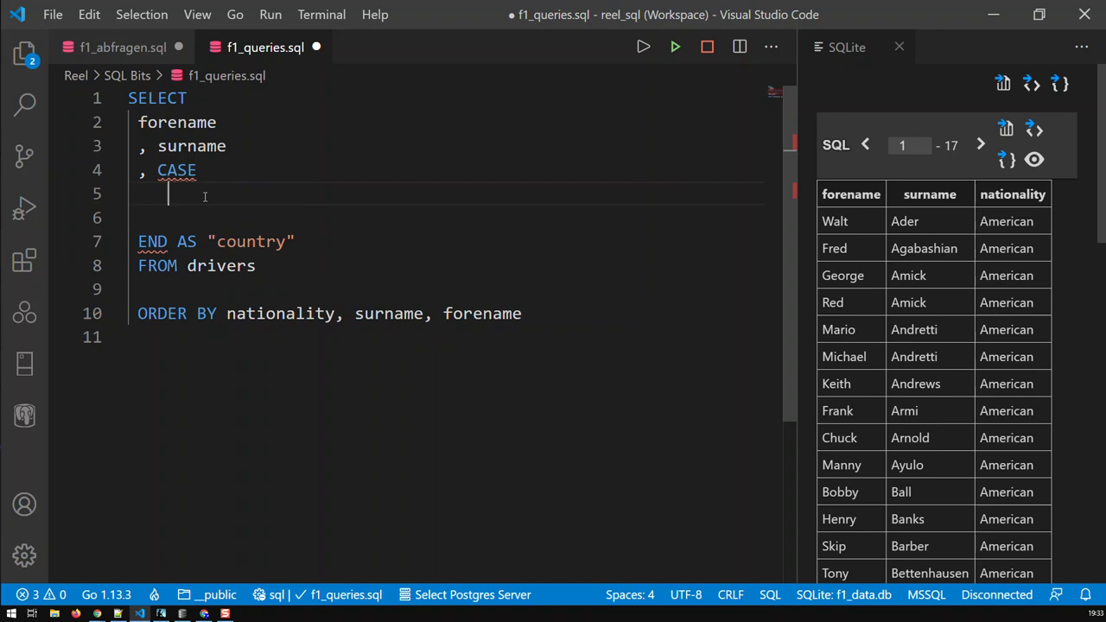
Step: Add WHEN nationality = 'American' THEN 'US' inside the CASE
text(WHEN)
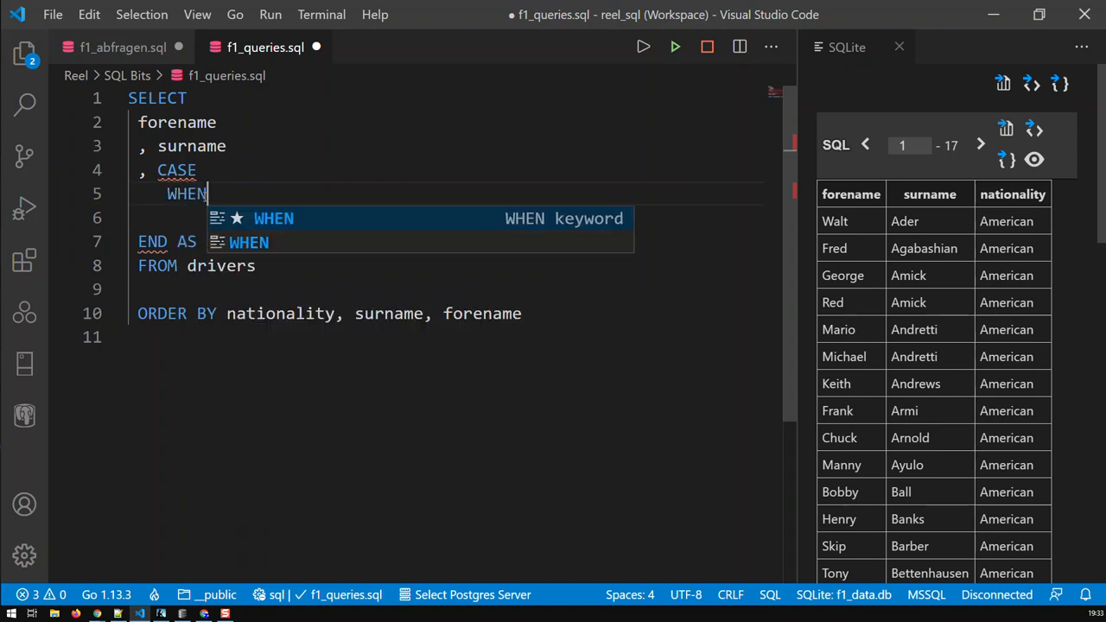
text(nation)
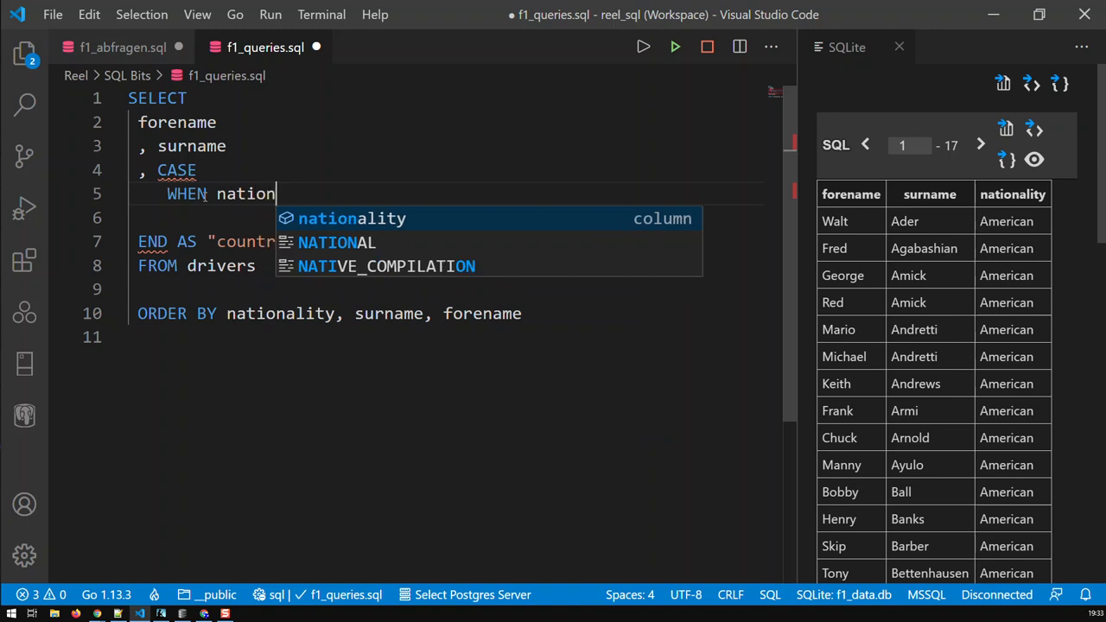
key(Tab)
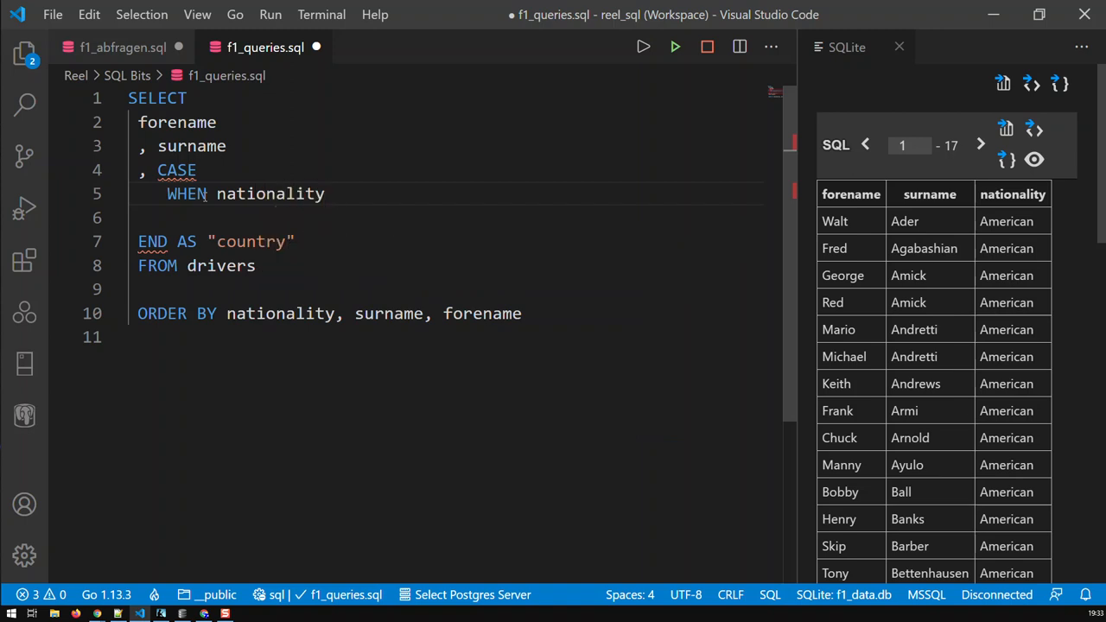
text(=)
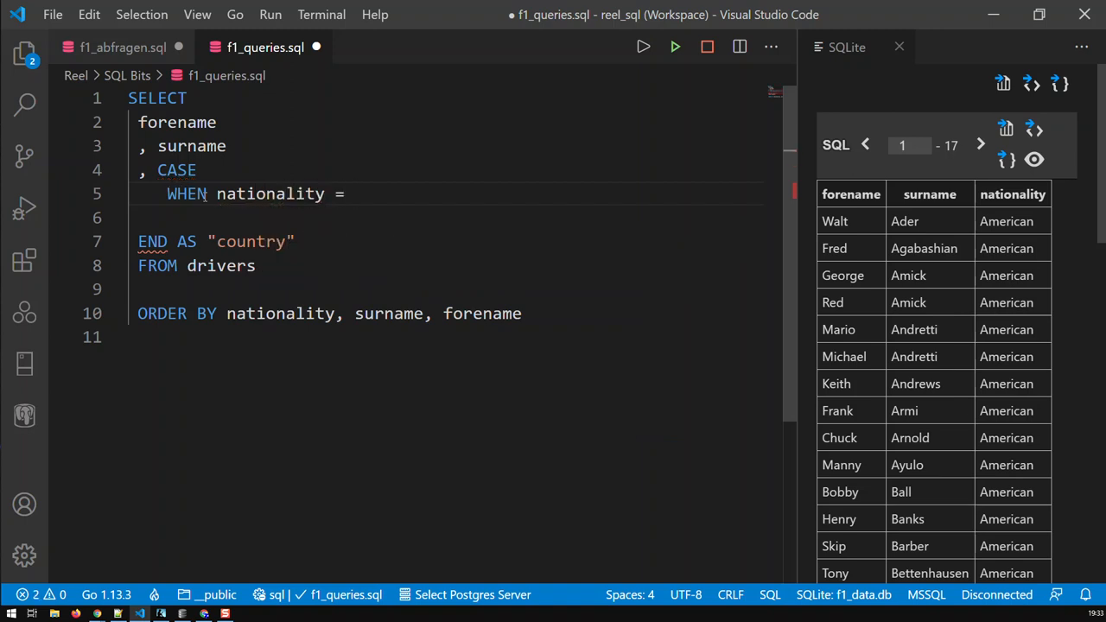
text('Amer)
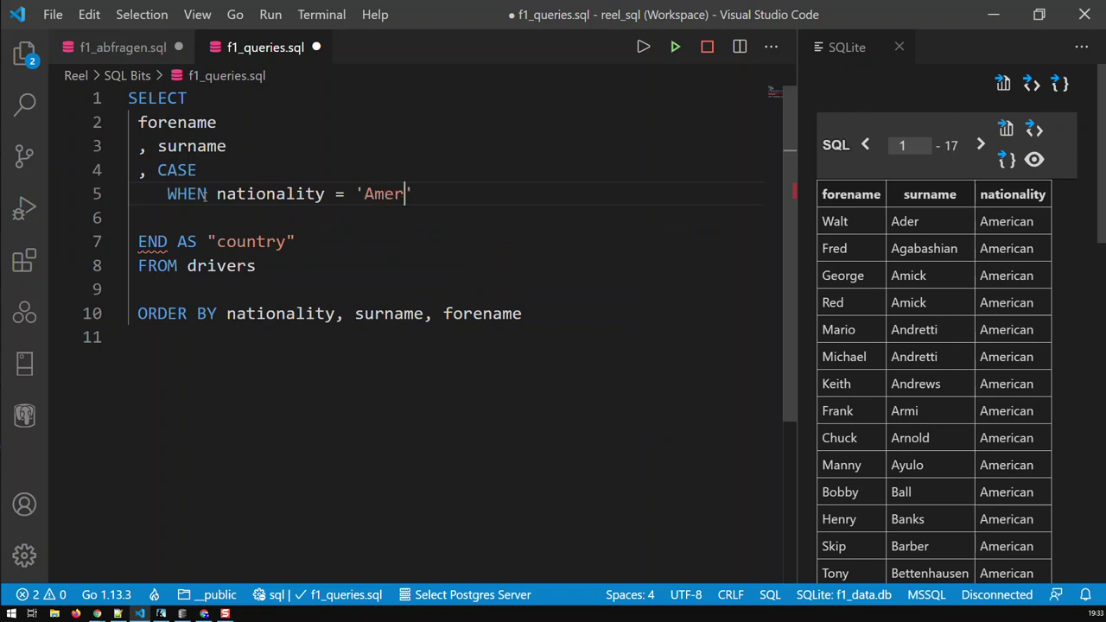
text(ican')
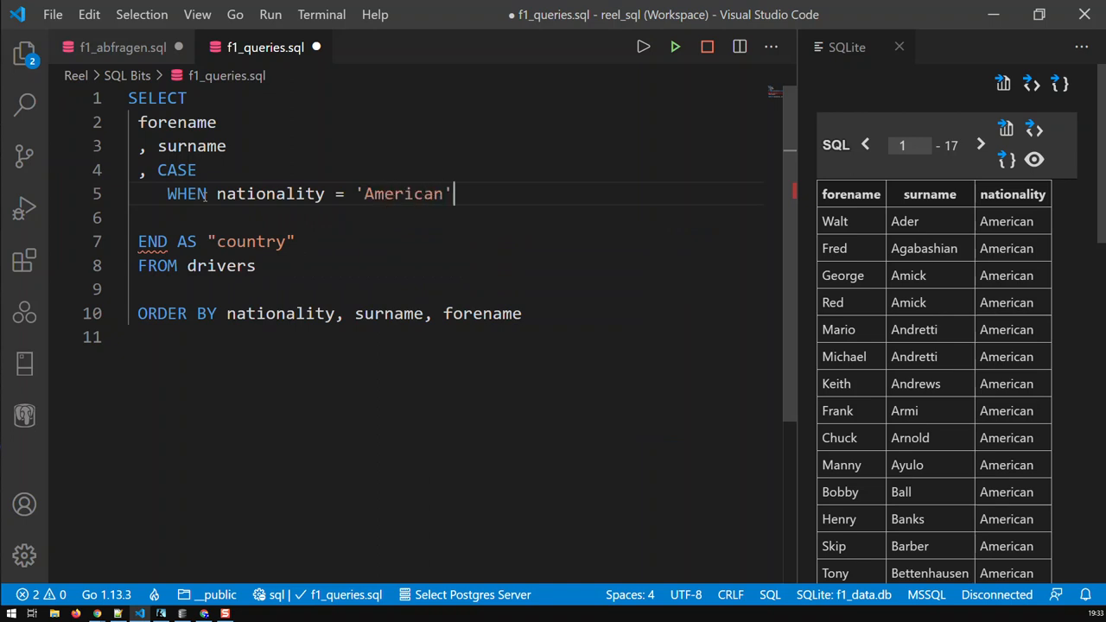
text(THEN)
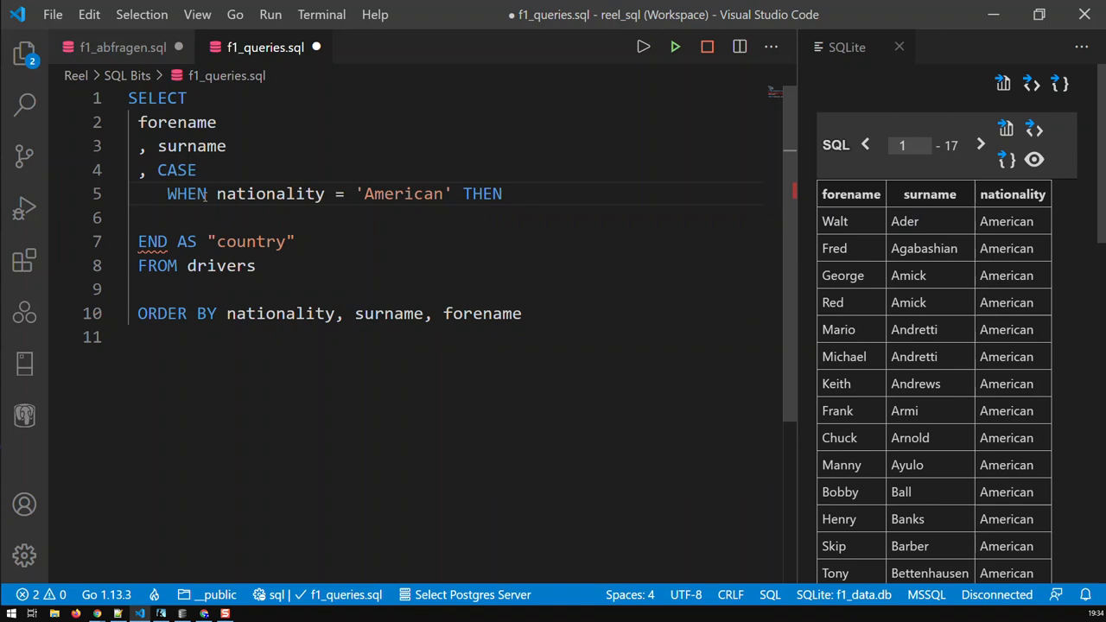
text('US')
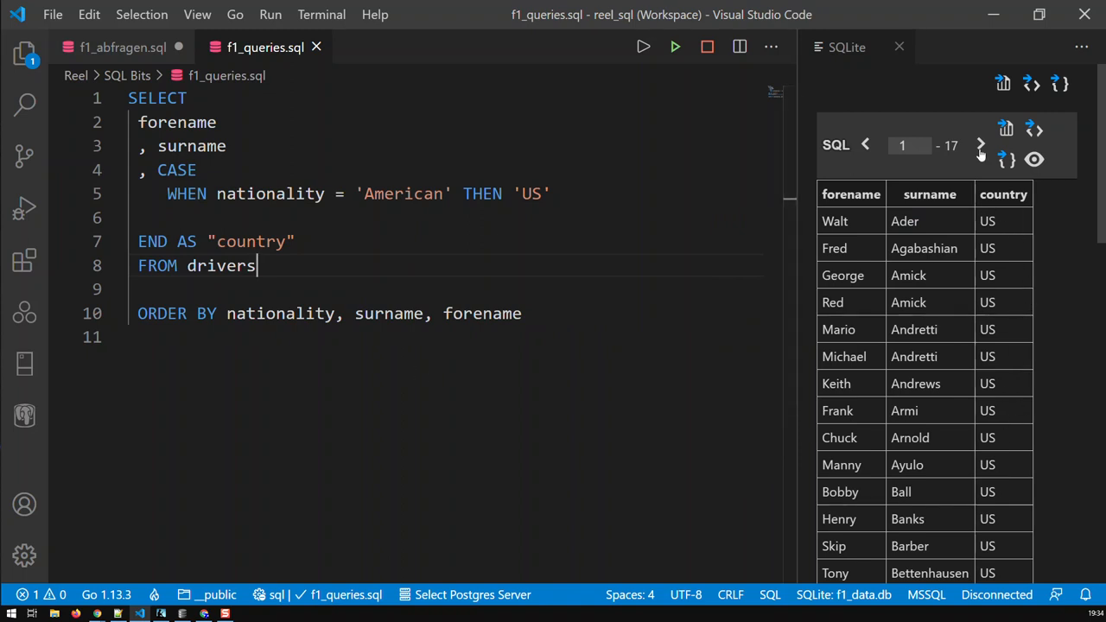
Step: Page forward through the query results showing US or NULL country values
click(981, 145)
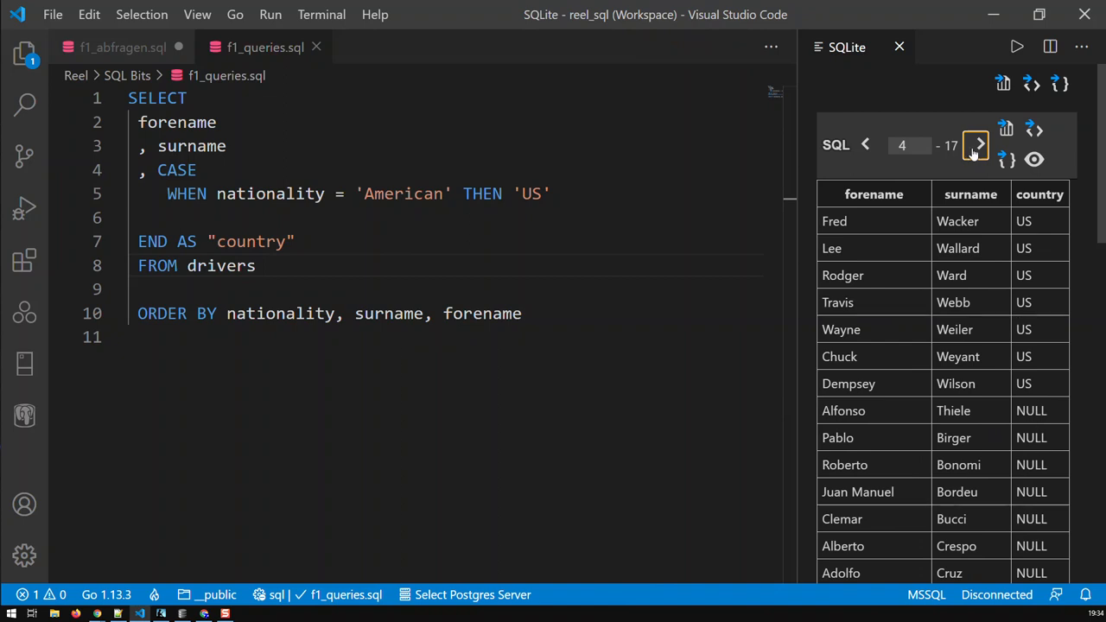
click(975, 145)
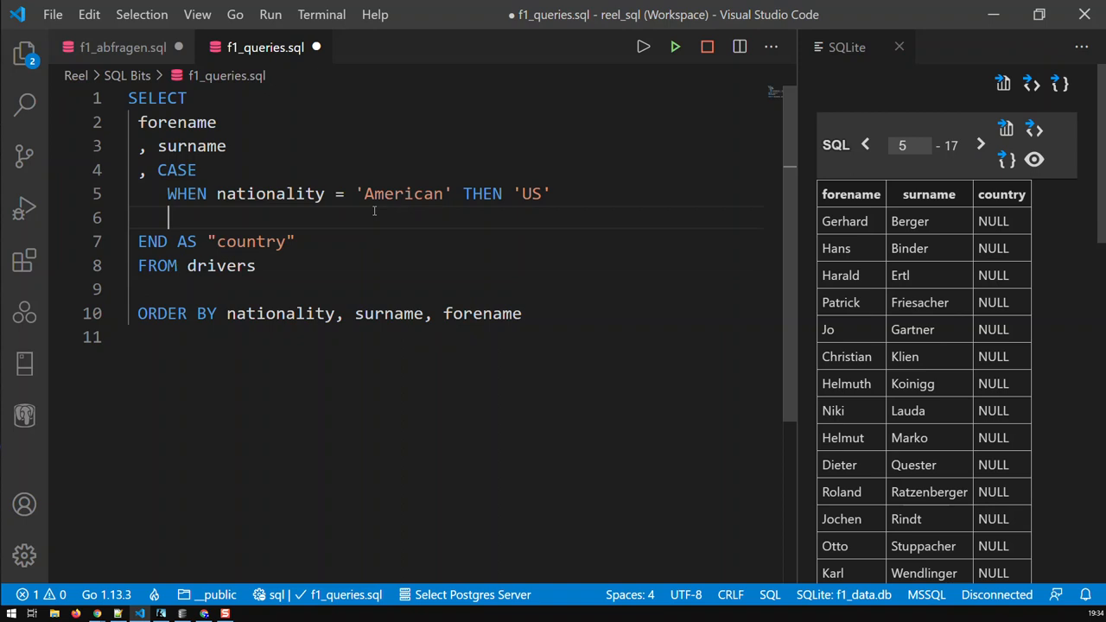
Step: Add ELSE '-' to the CASE and rerun the query
text(ELSE)
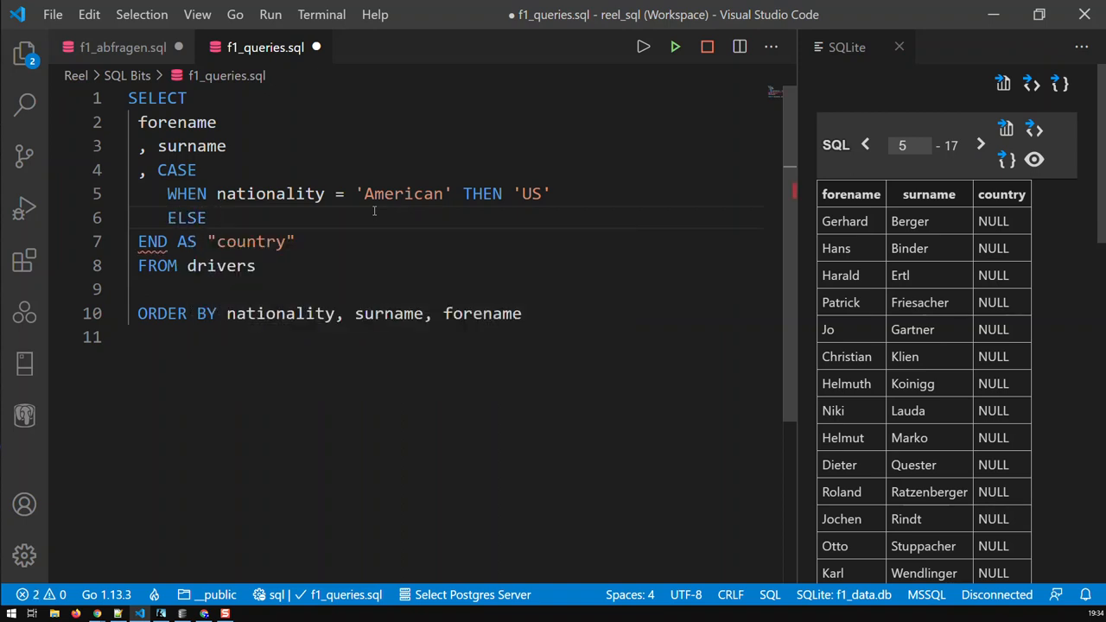
text('-')
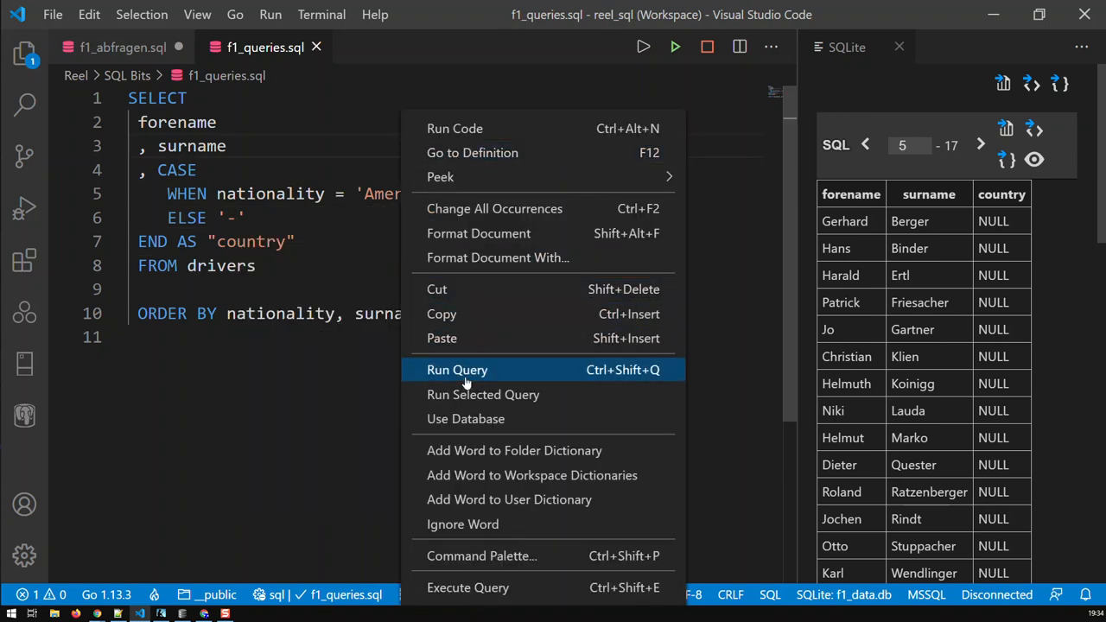
click(456, 370)
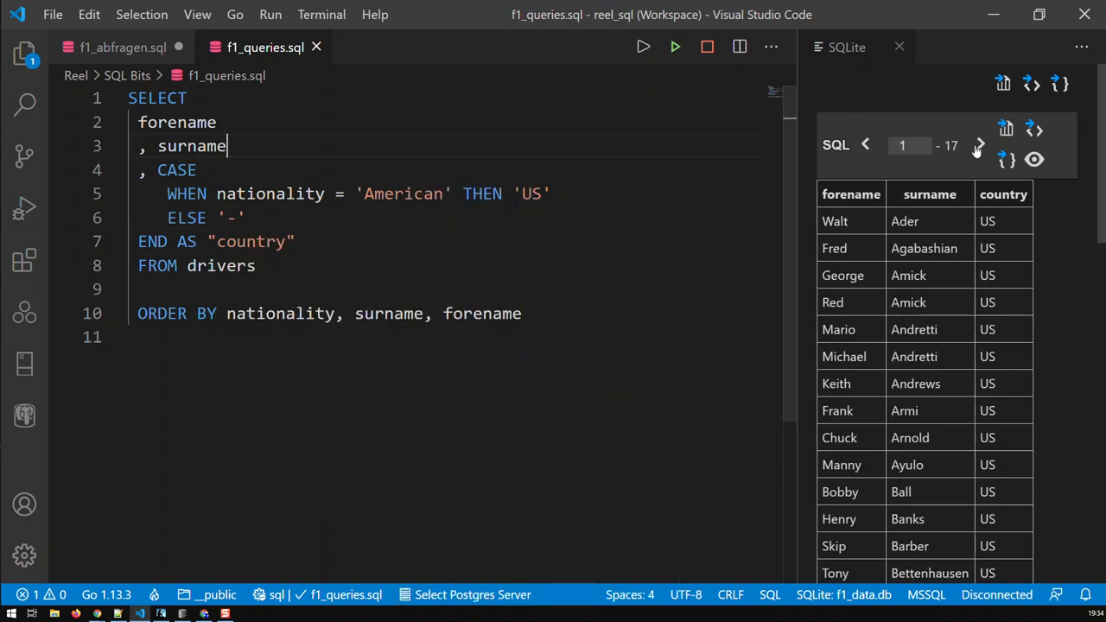
Step: Page the results forward to page 6 of 17, then return to the editor
click(979, 145)
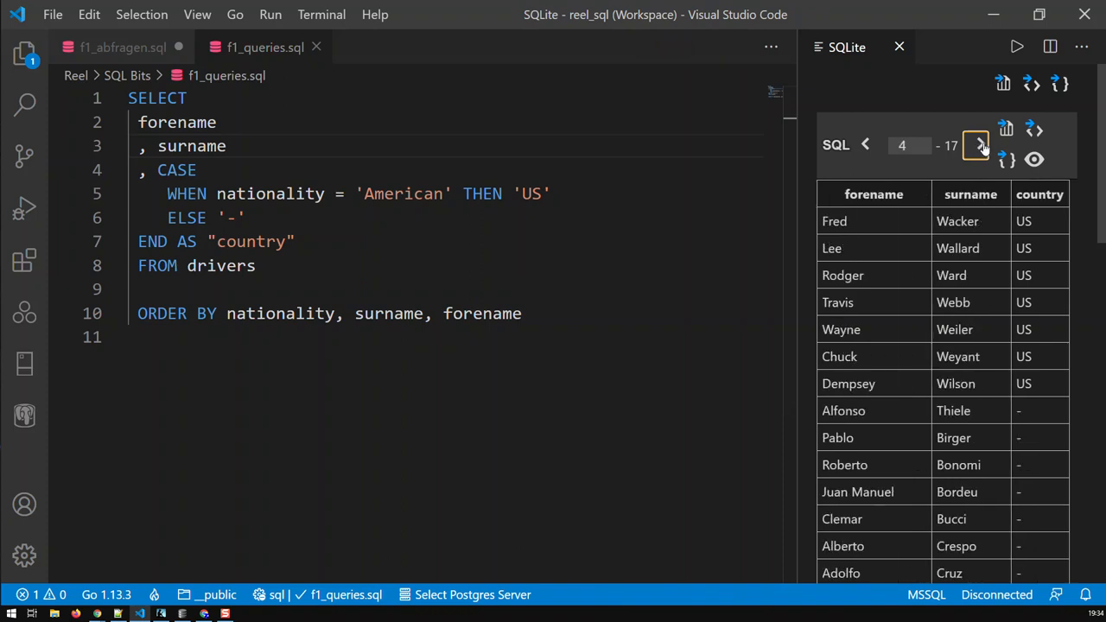
click(981, 146)
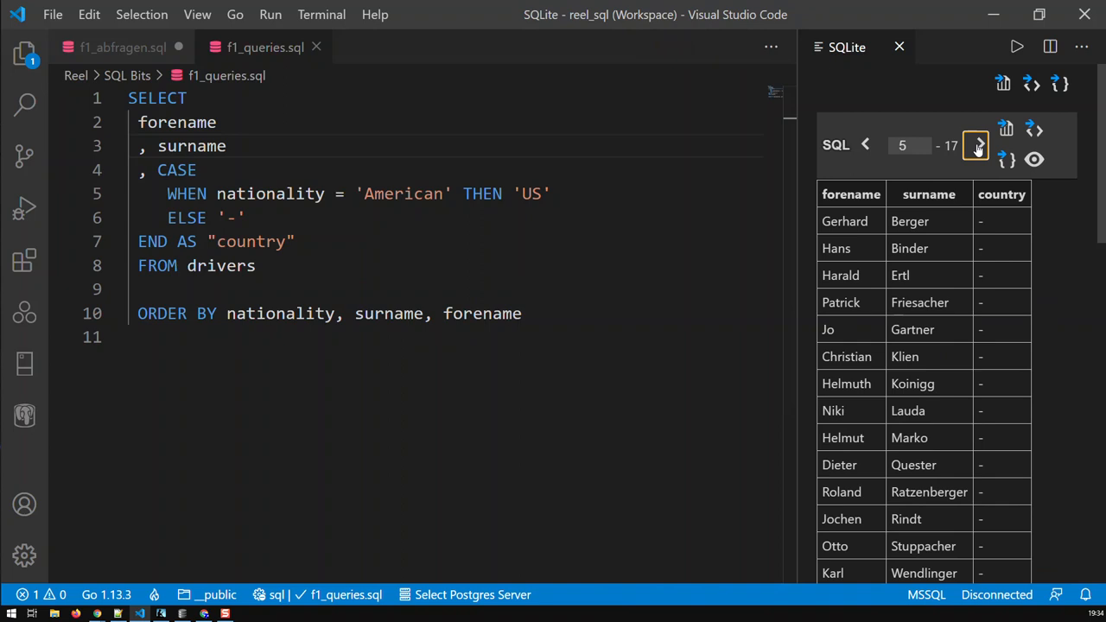
click(975, 146)
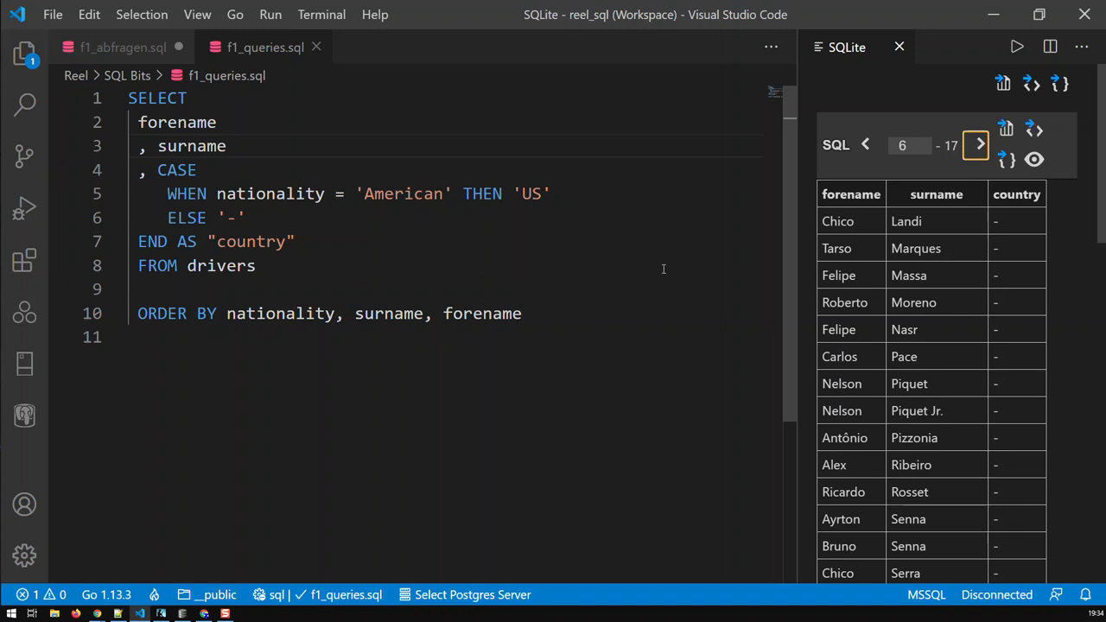
click(449, 194)
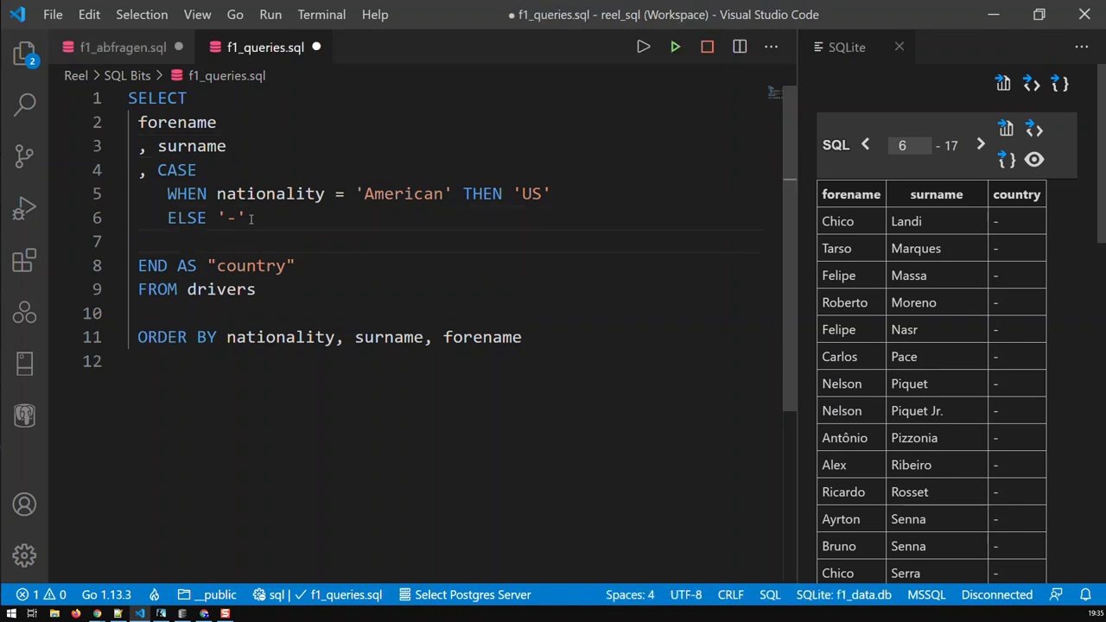
Step: Add a nationality column and WHERE nationality LIKE '%-%', then run the query
text(, nation)
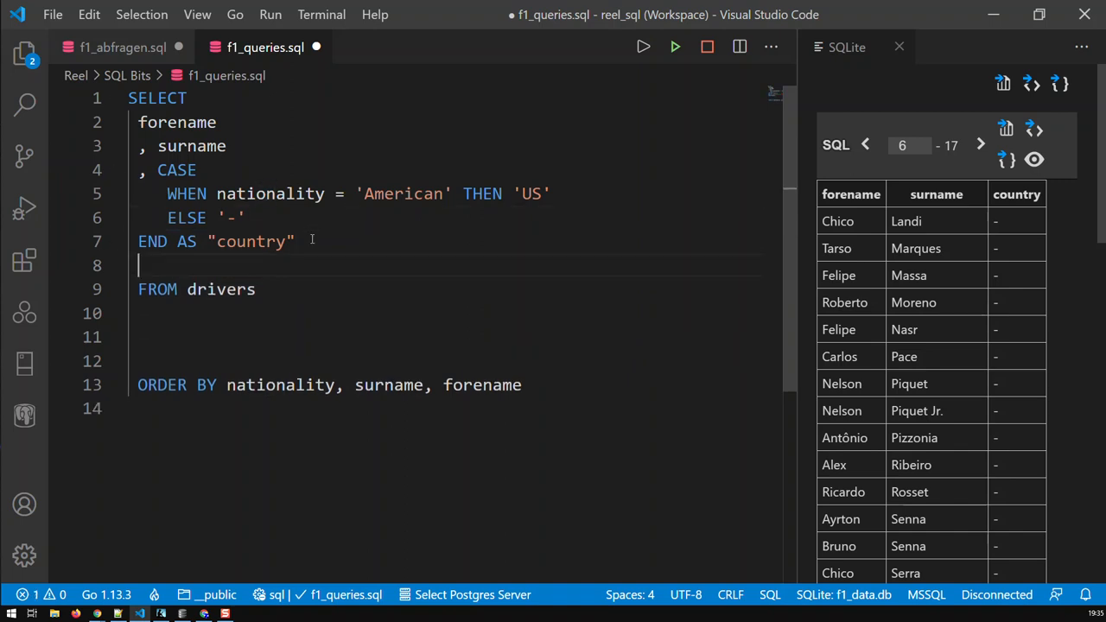
text(, nation)
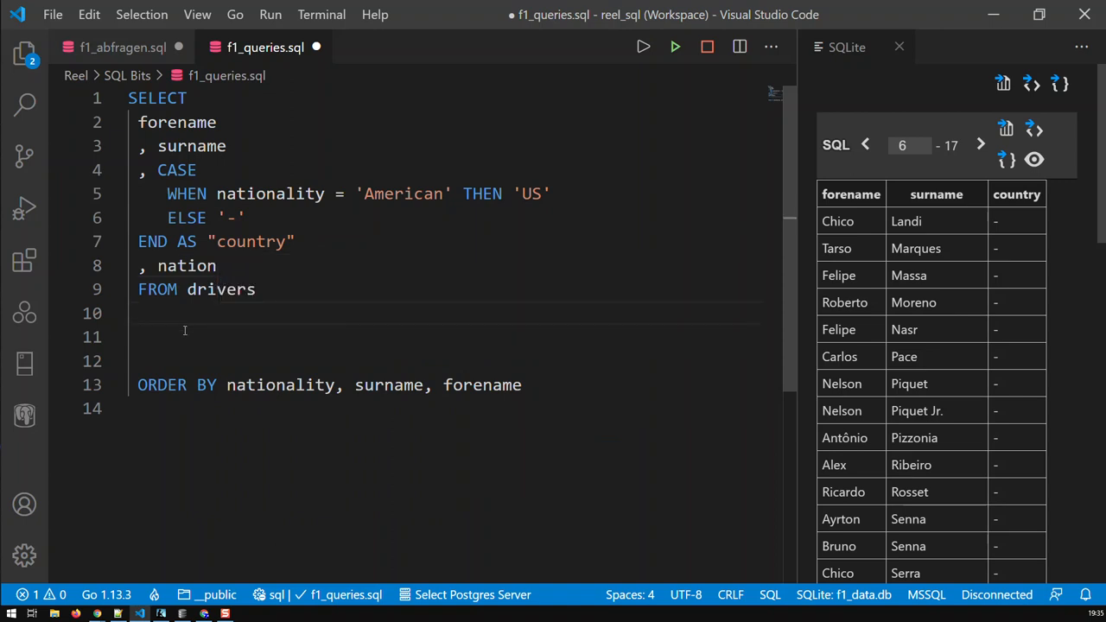
key(Enter)
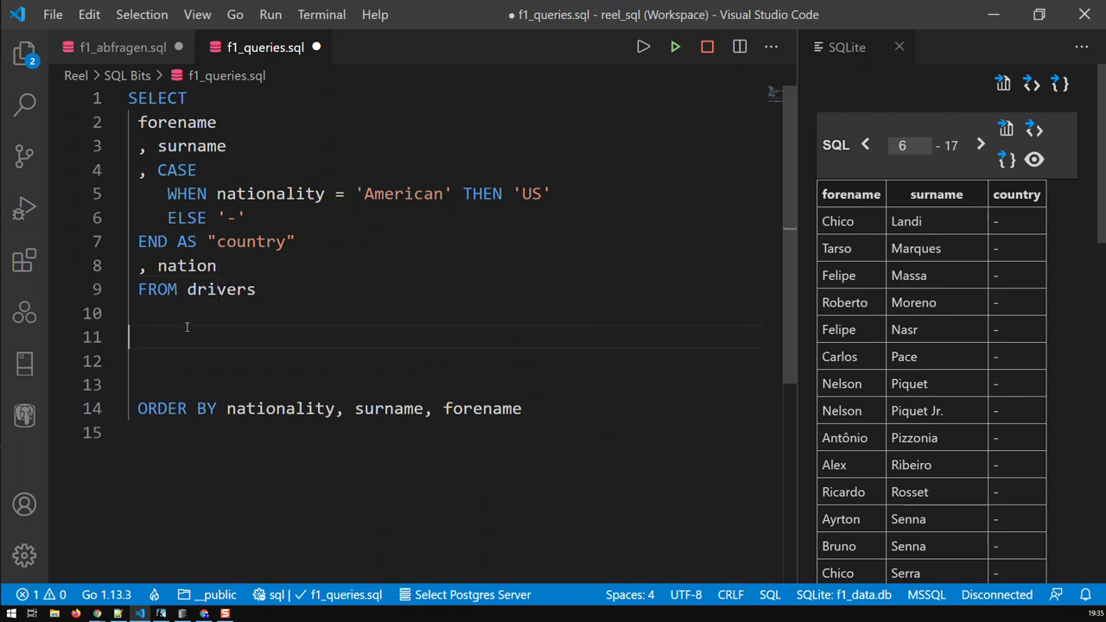
text(WHERE)
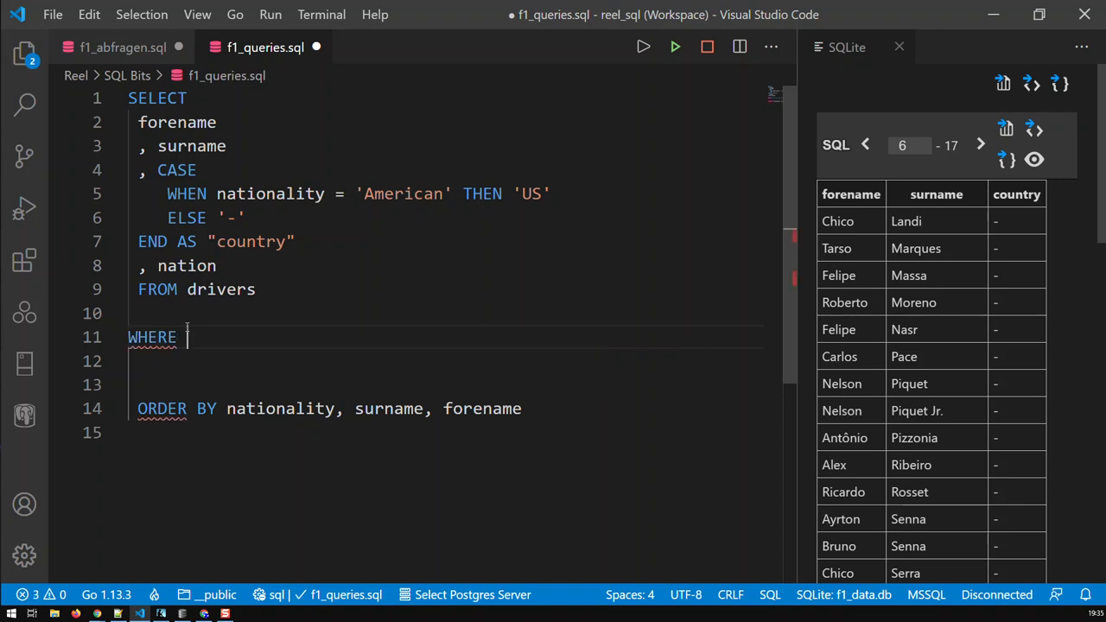
text(nation)
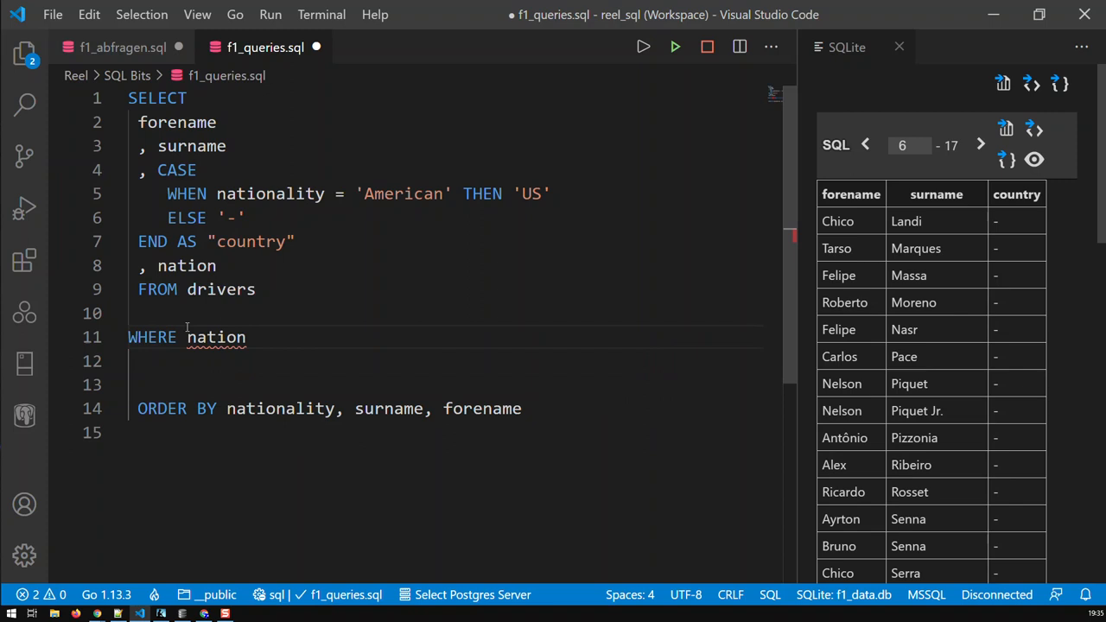
text(LIKE '')
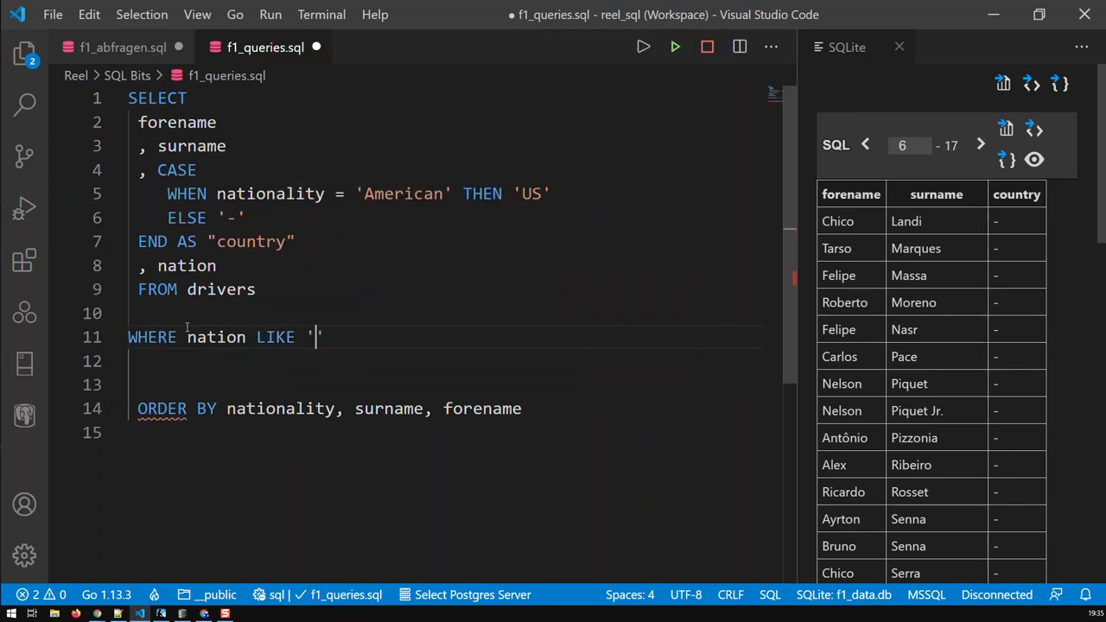
text(%-)
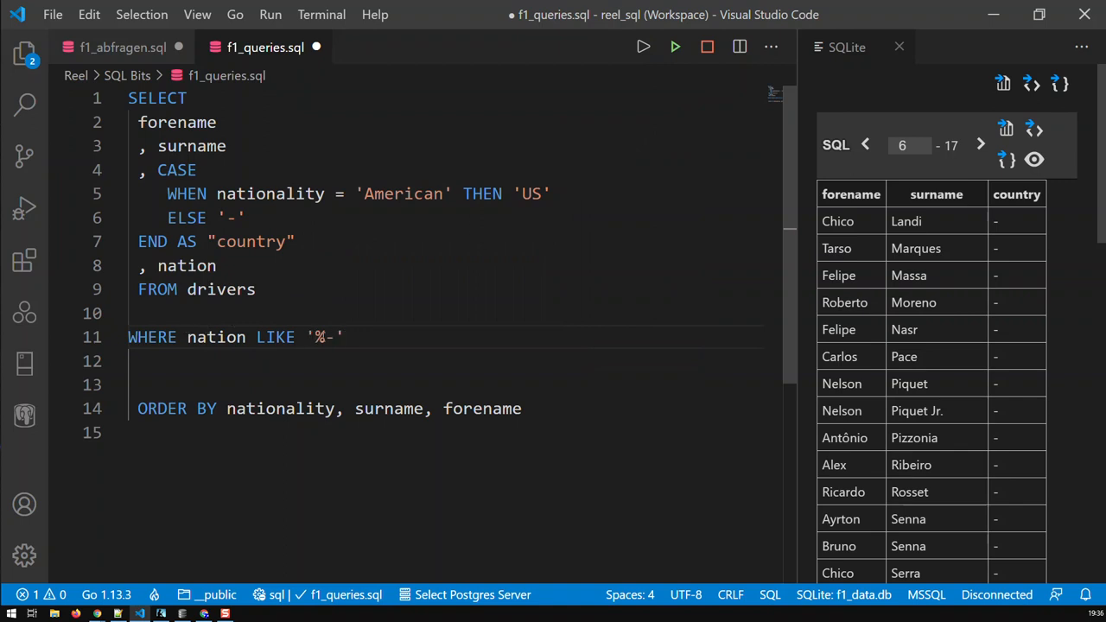
text(%)
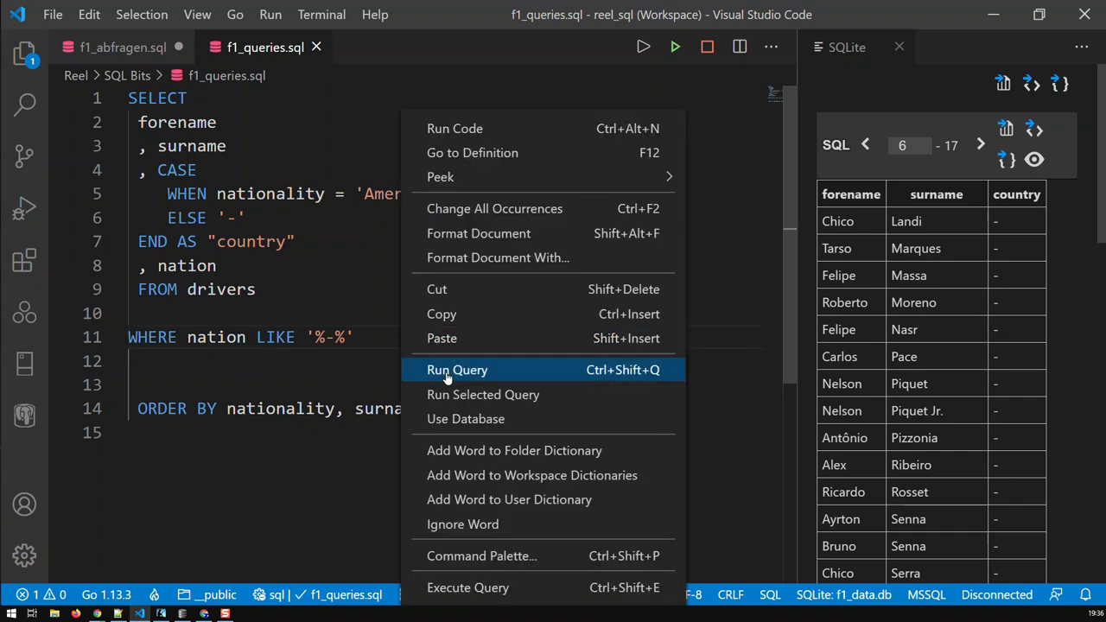
click(457, 370)
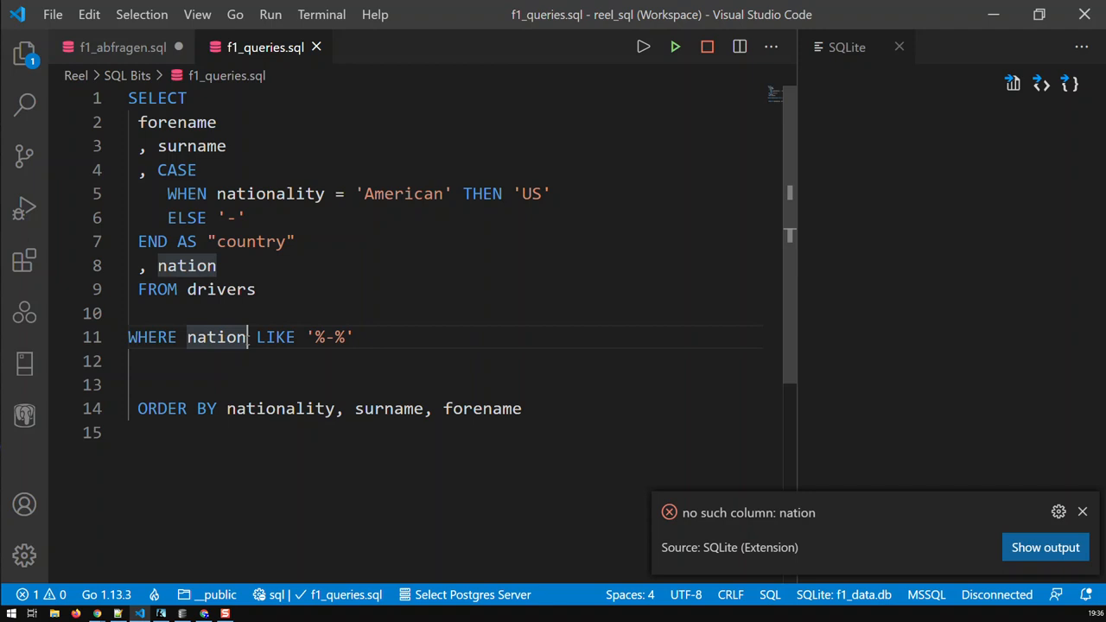
Step: Fix the 'nation' typos to nationality after the no-such-column error and rerun
text(ality)
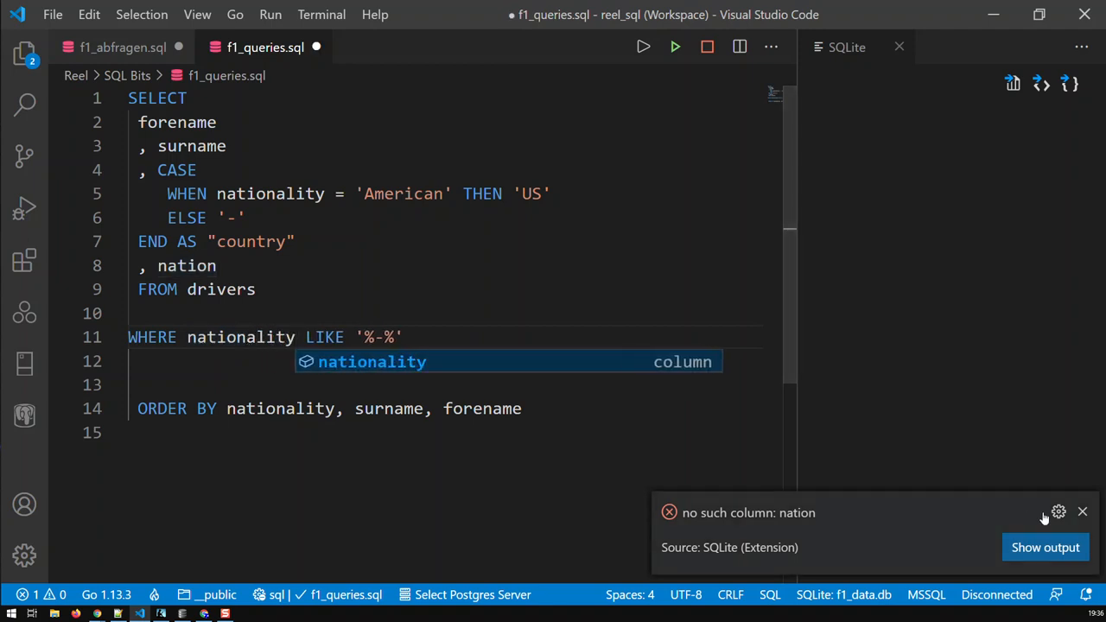
click(1079, 512)
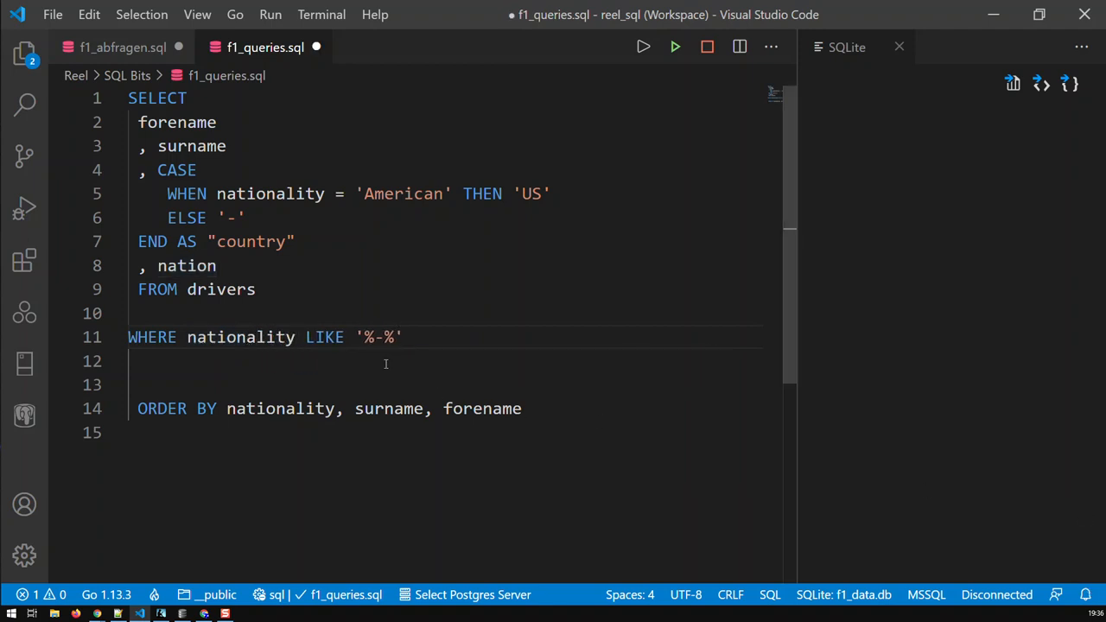
right_click(386, 363)
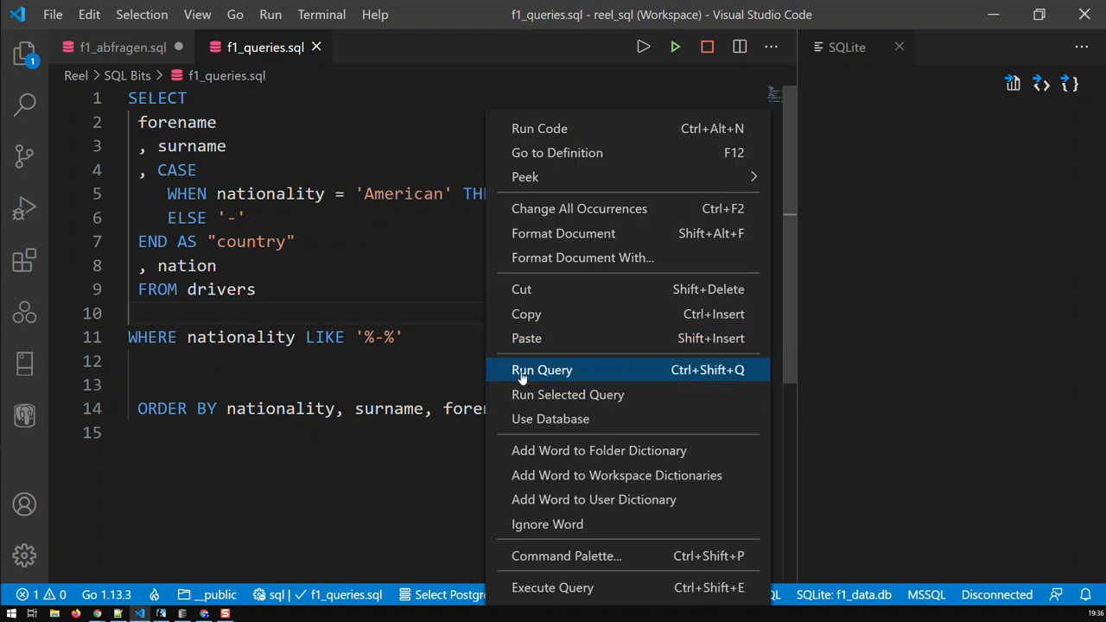
click(543, 370)
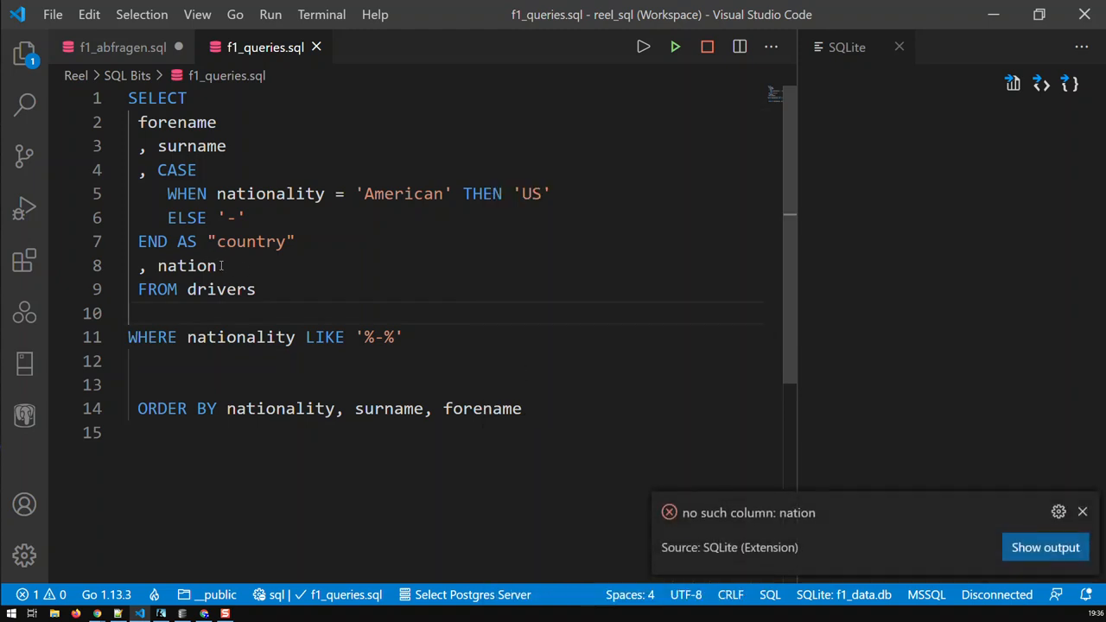
text(ality)
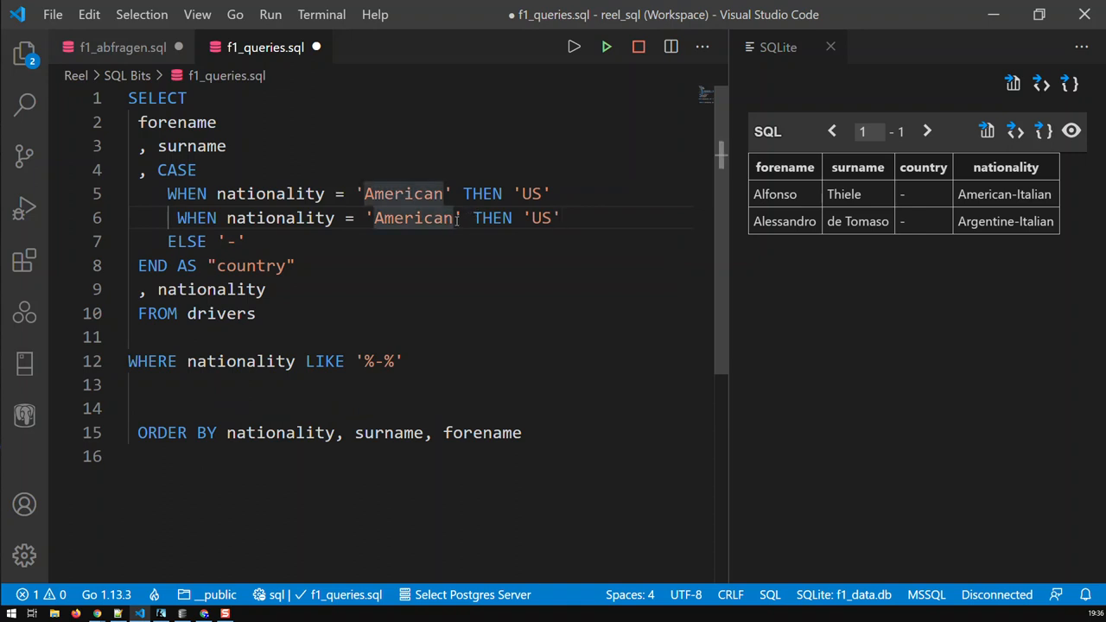
Step: Change the second WHEN to 'American-Italian' mapped to 'US' and rerun the query
text(-Italian)
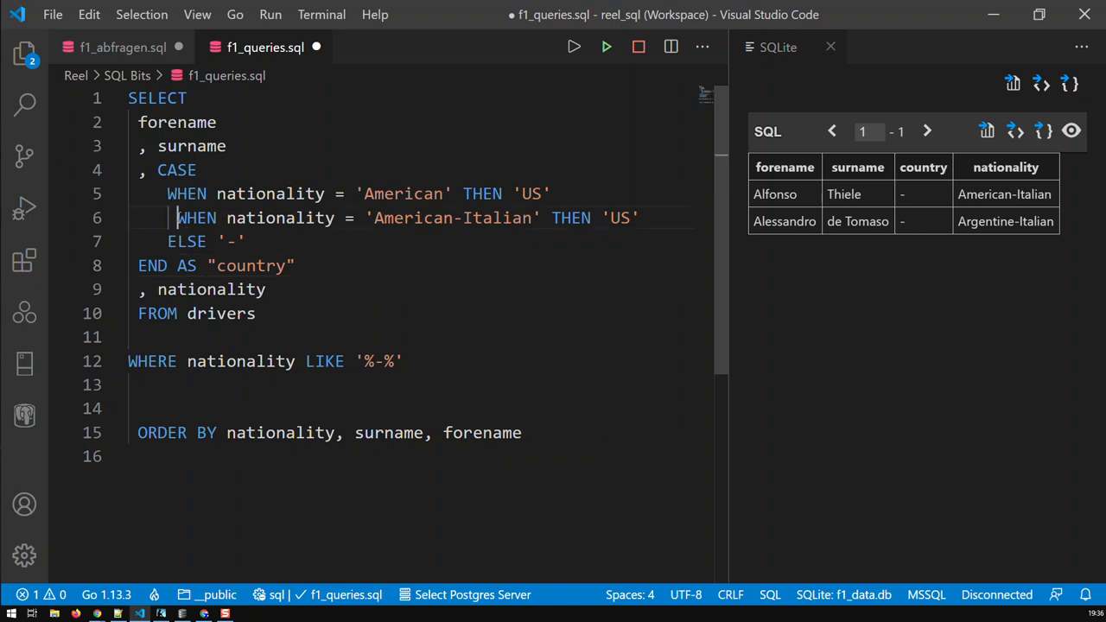
key(Ctrl+s)
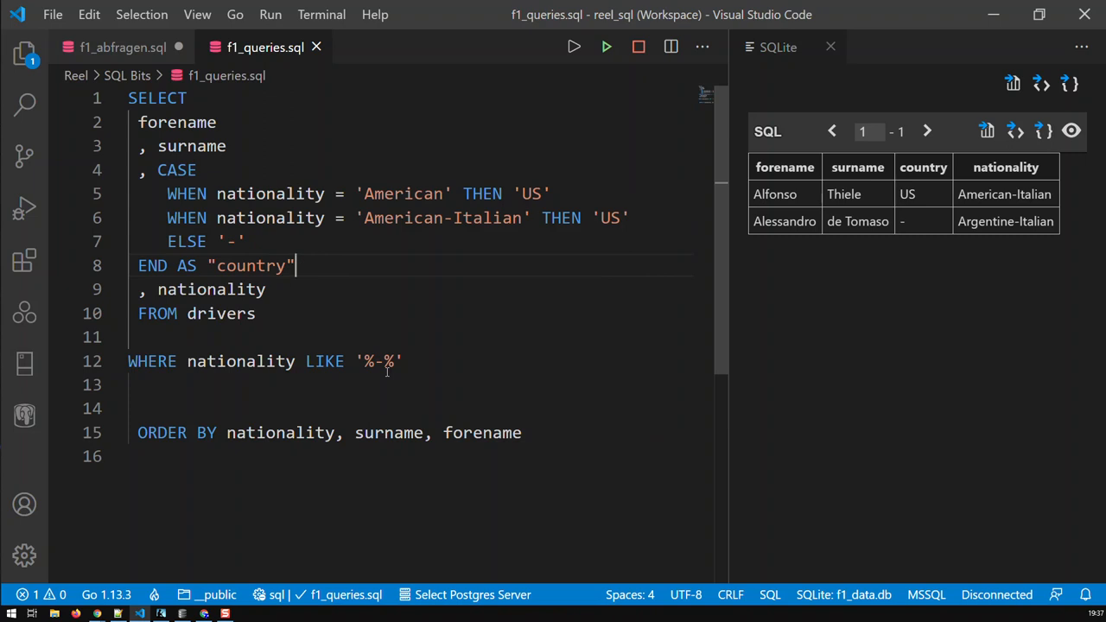
double_click(613, 218)
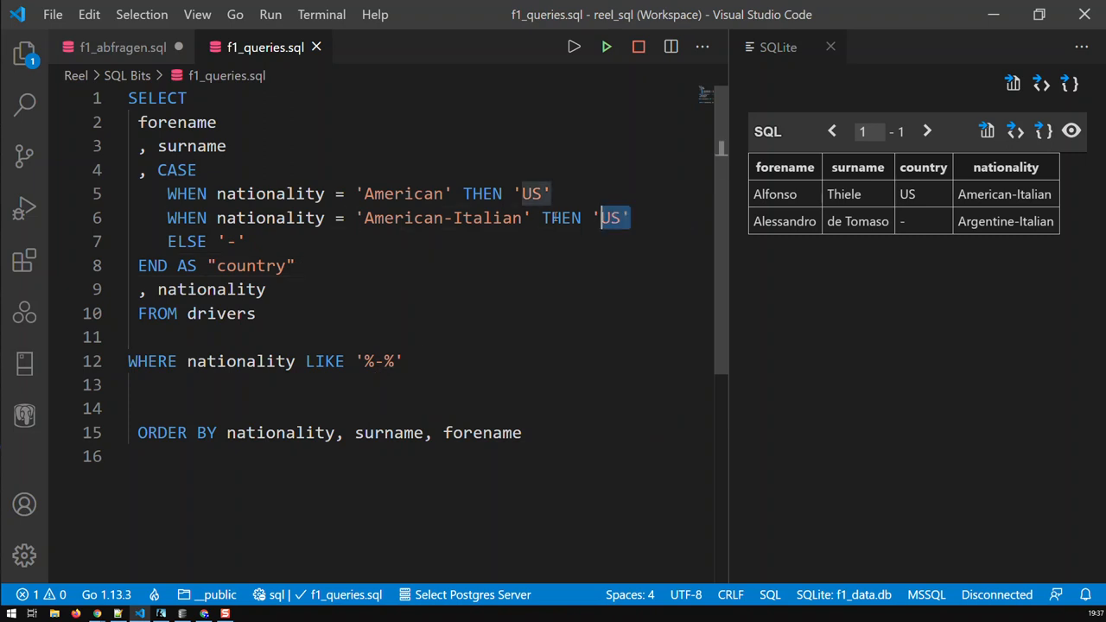
Step: Delete the second WHEN line and append AND nationality = 'American-Italian' to the first
key(Delete)
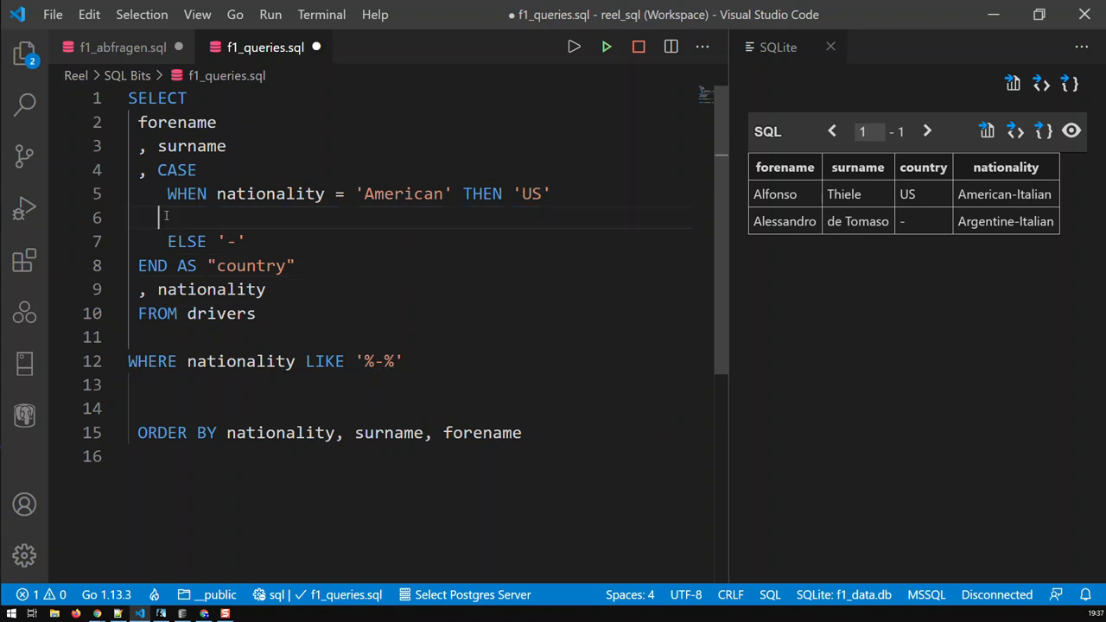
key(Backspace)
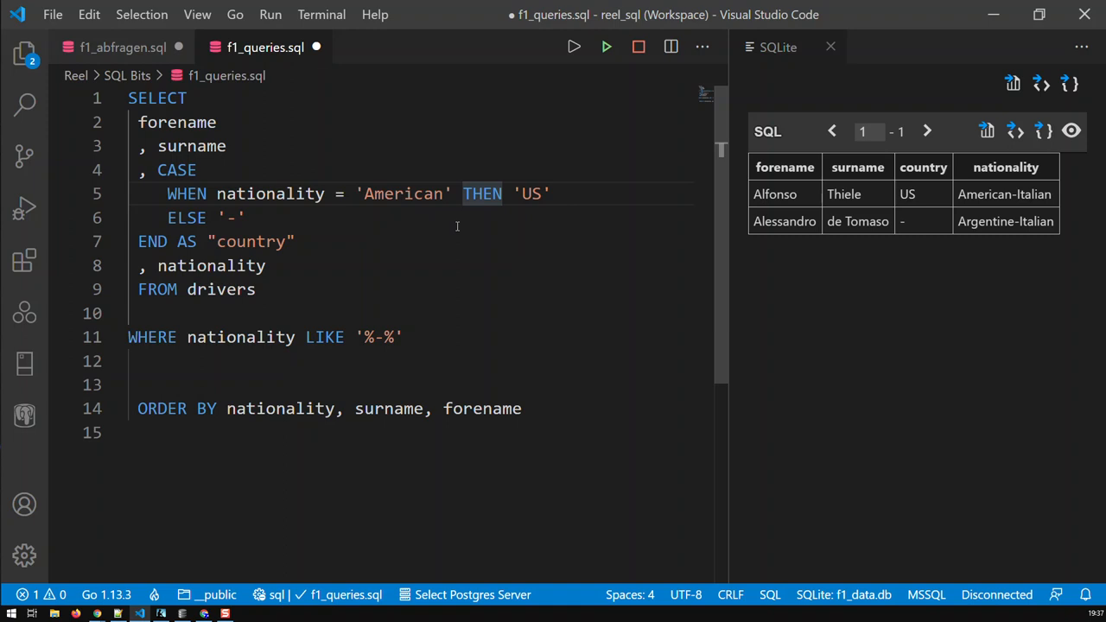
text(AND)
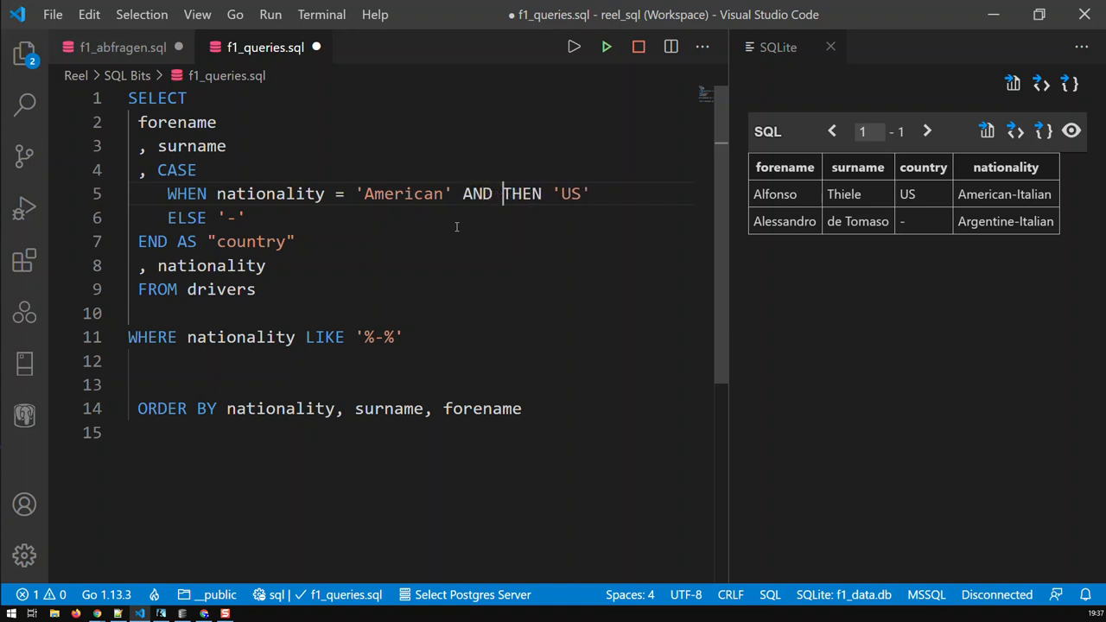
drag(234, 194, 457, 193)
text(nationality = 'American-Italian)
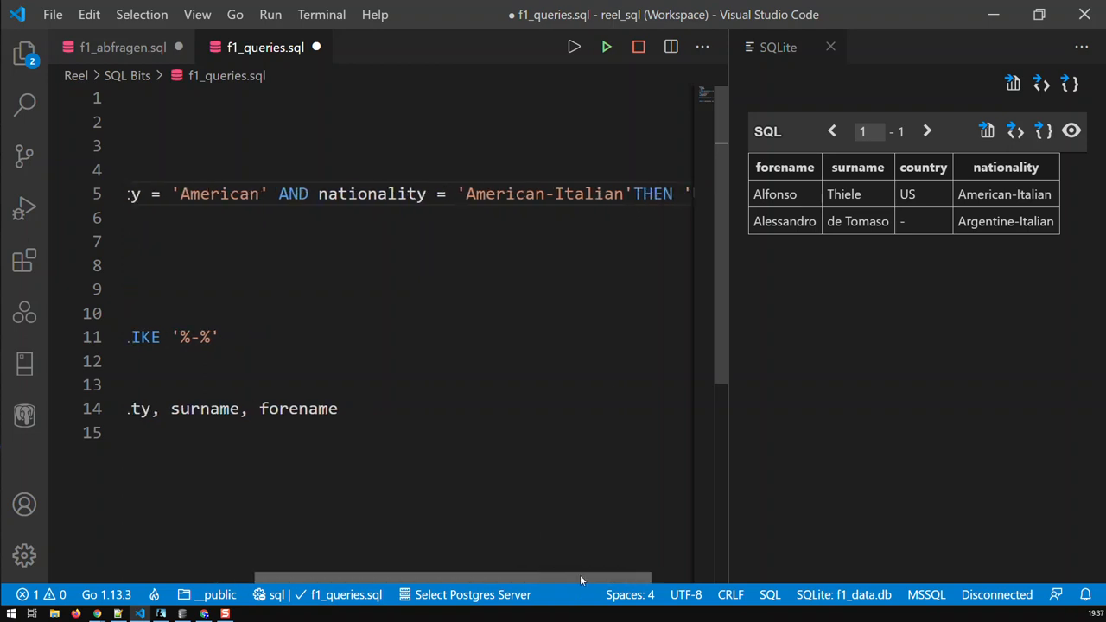
Step: Wrap the condition onto a new line and select AND to replace it with OR
scroll(left, 3)
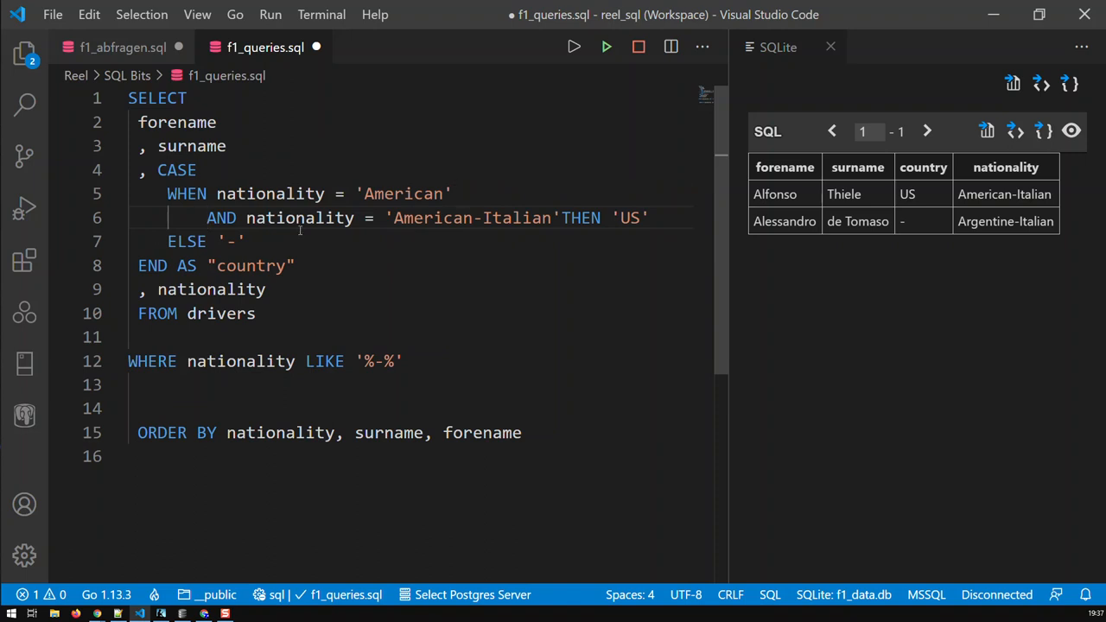
mouse_move(546, 228)
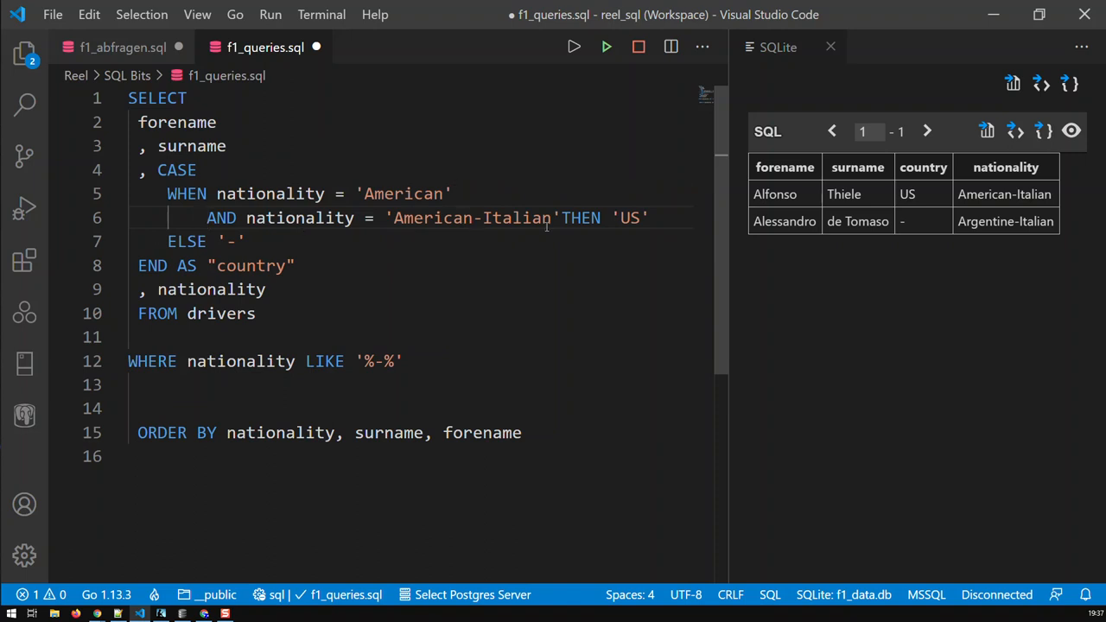
double_click(581, 218)
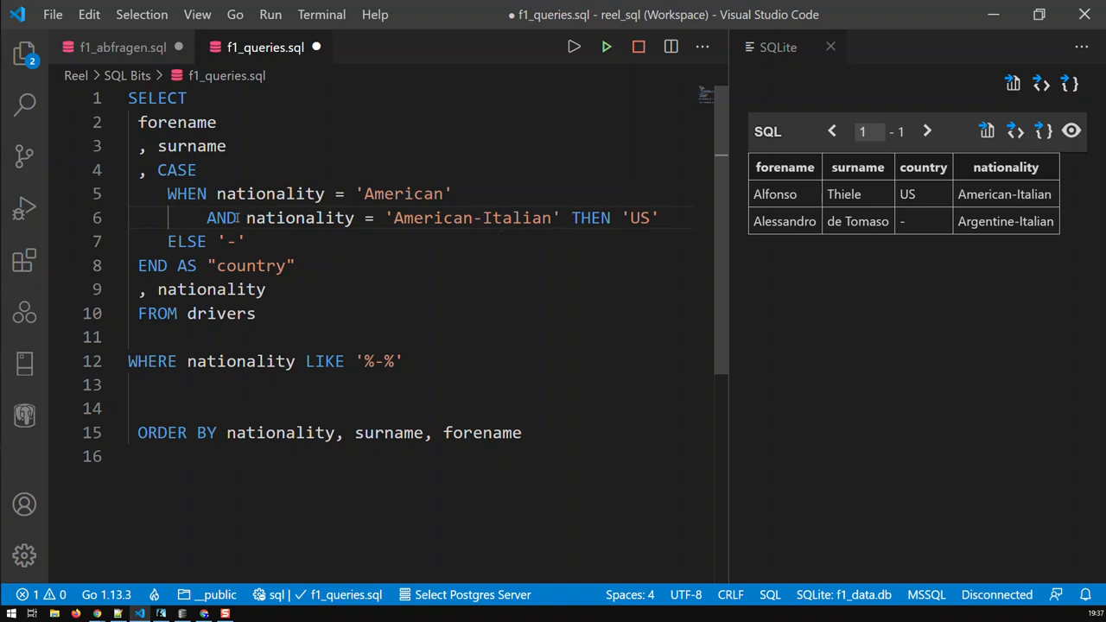
double_click(222, 218)
text(OR)
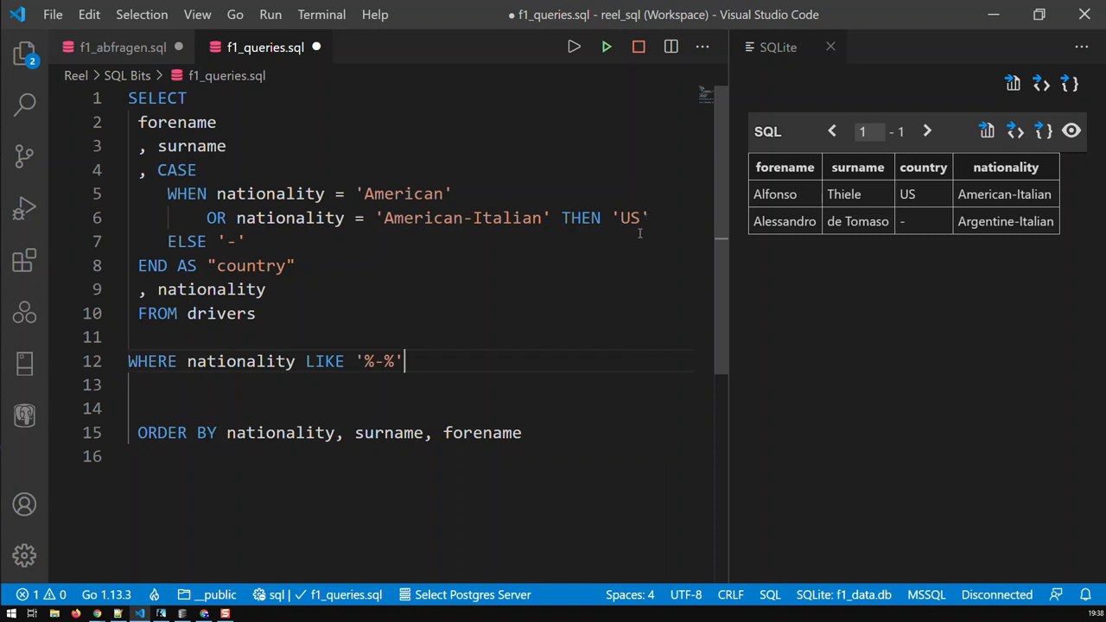
Step: Run the revised query with the merged OR condition from the context menu
right_click(619, 269)
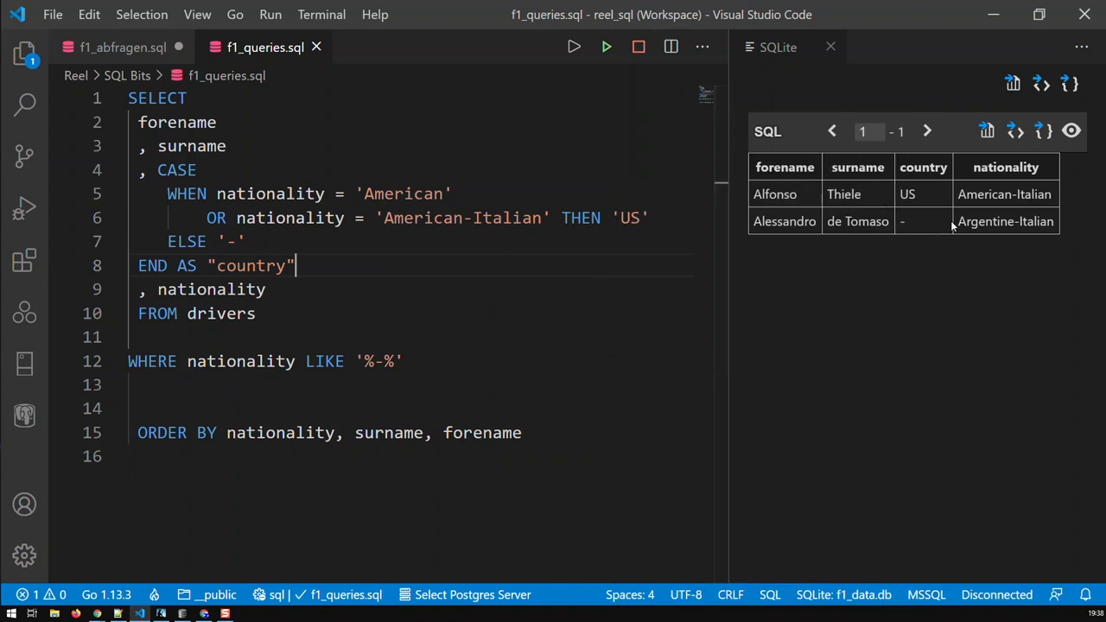
mouse_move(861, 221)
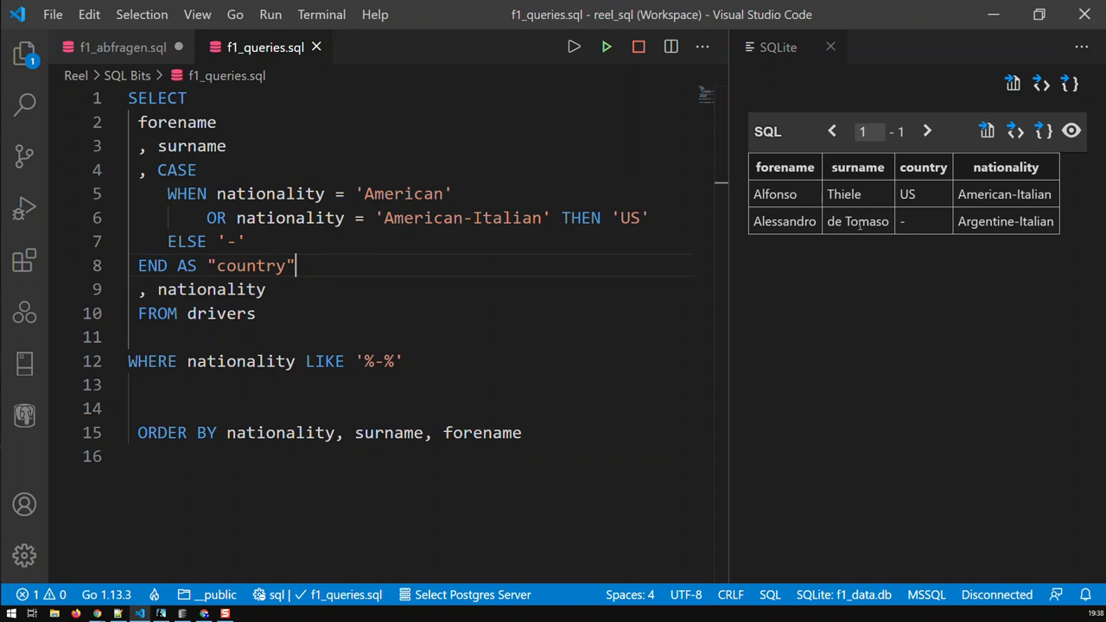
mouse_move(854, 238)
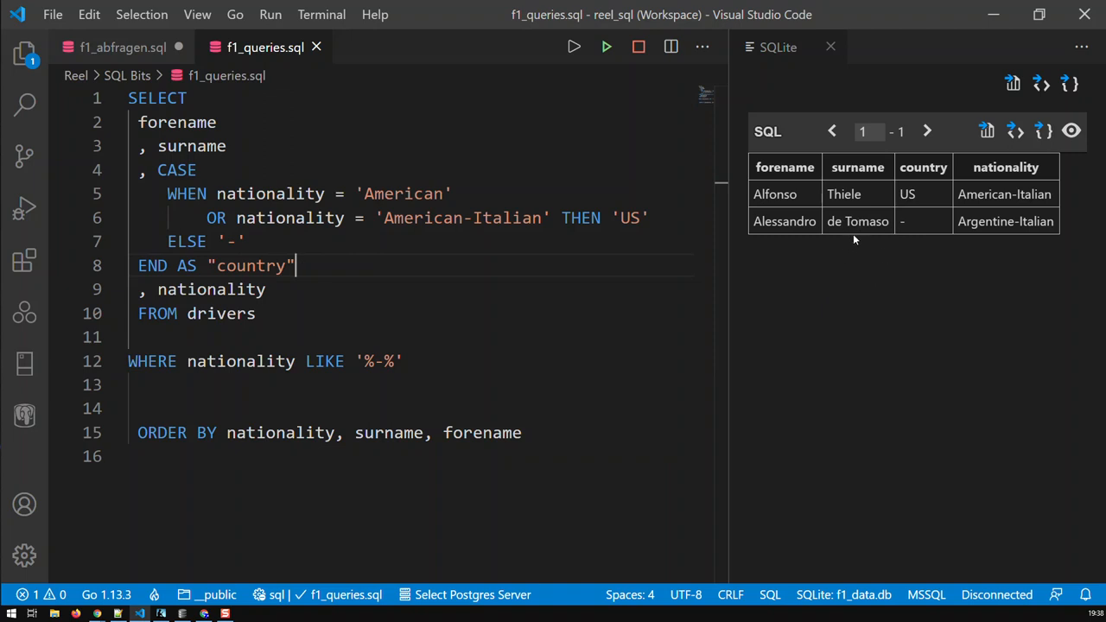
mouse_move(951, 238)
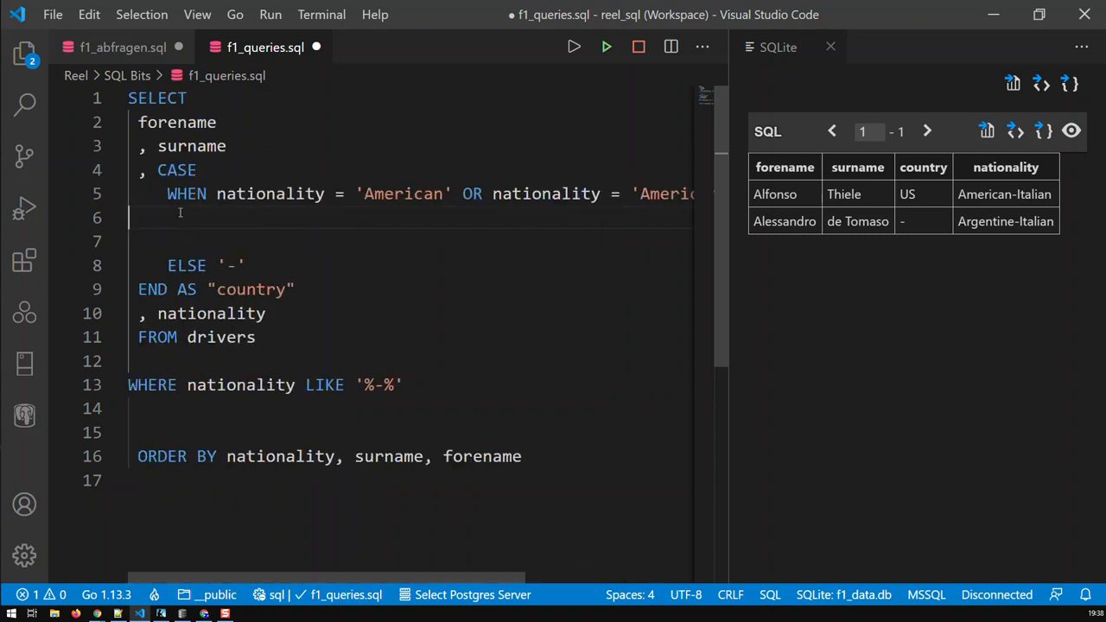
Step: Add WHEN surname = 'de Tomaso' AND nationality = 'Argentine-Italian' THEN branch
text(WHEN)
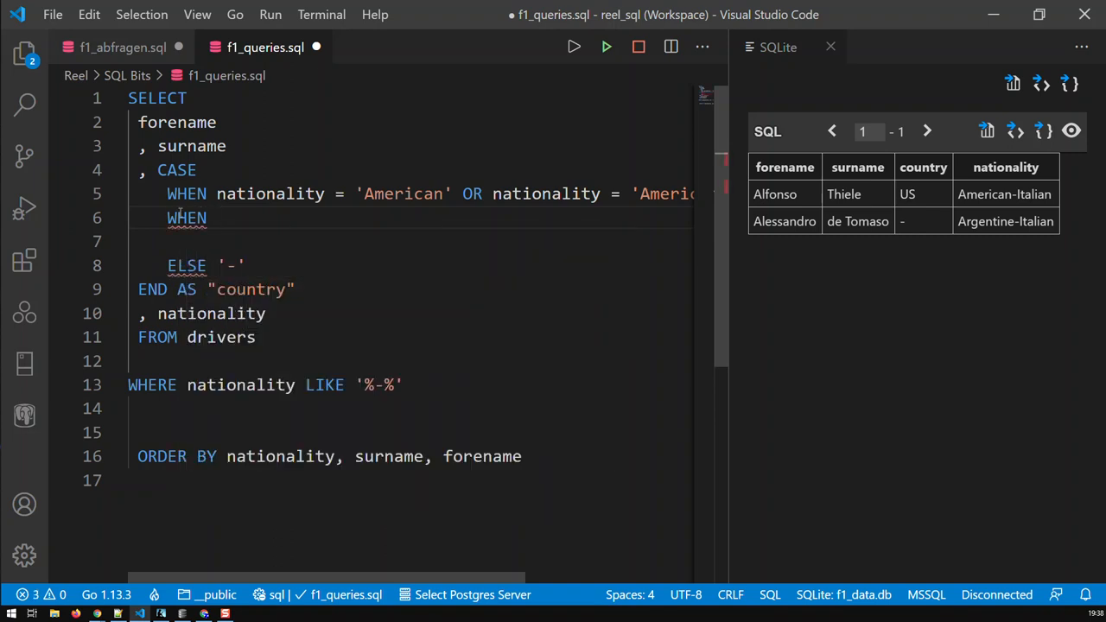
text(surname)
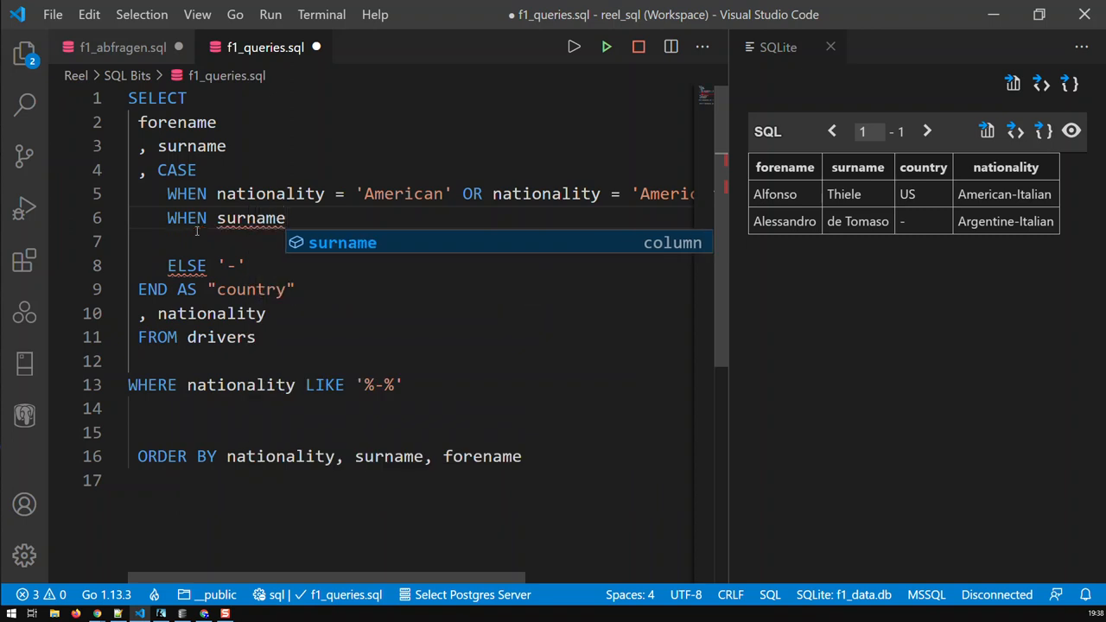
text(=)
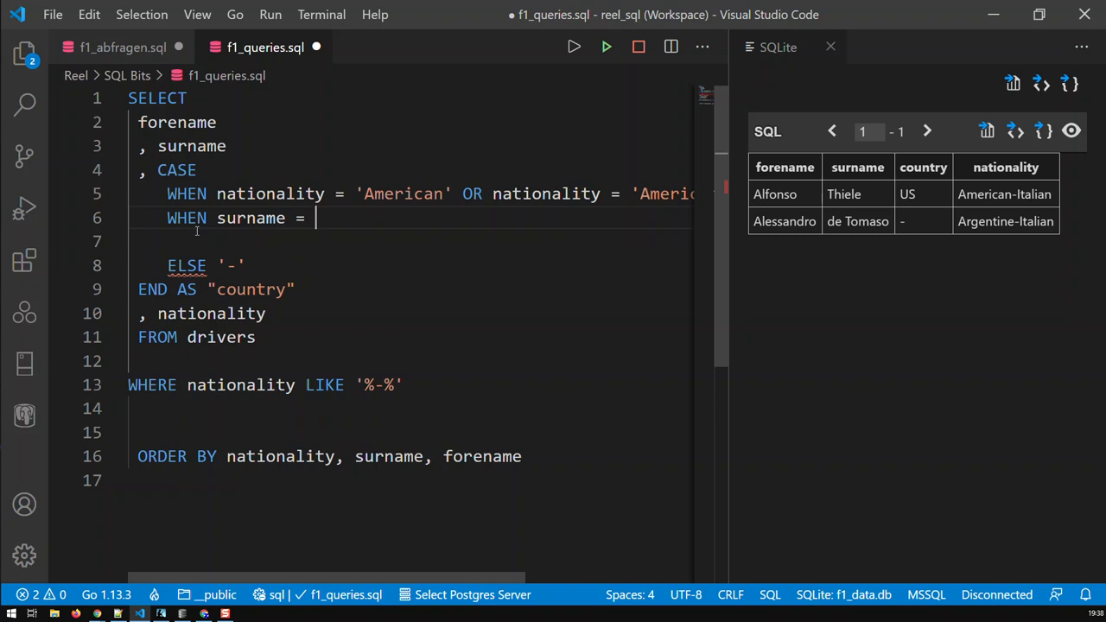
text('de)
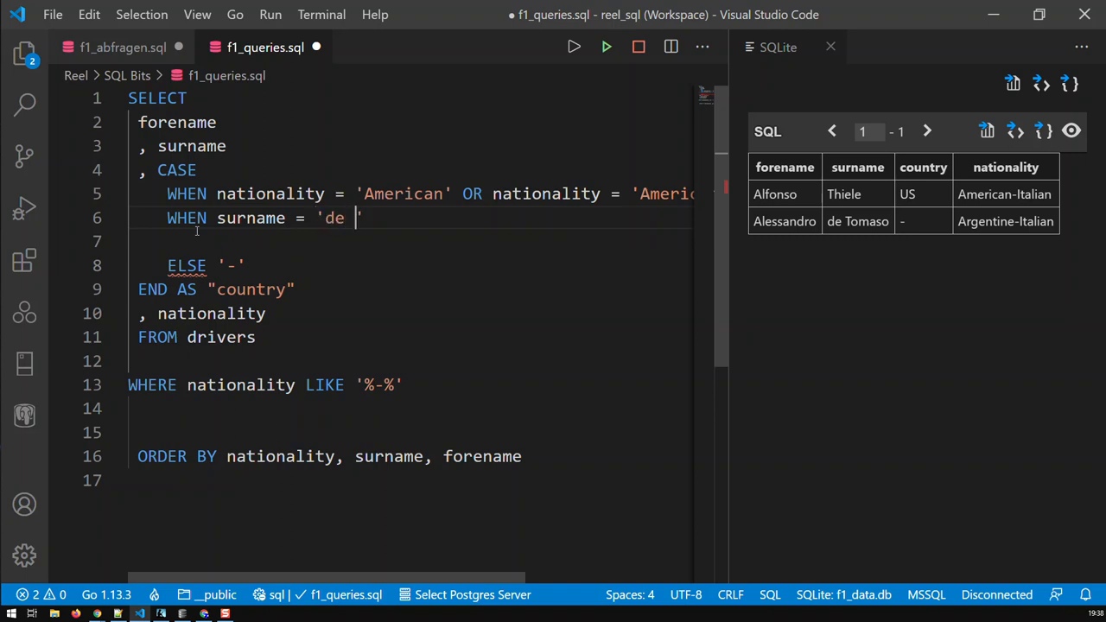
text(Tomaso')
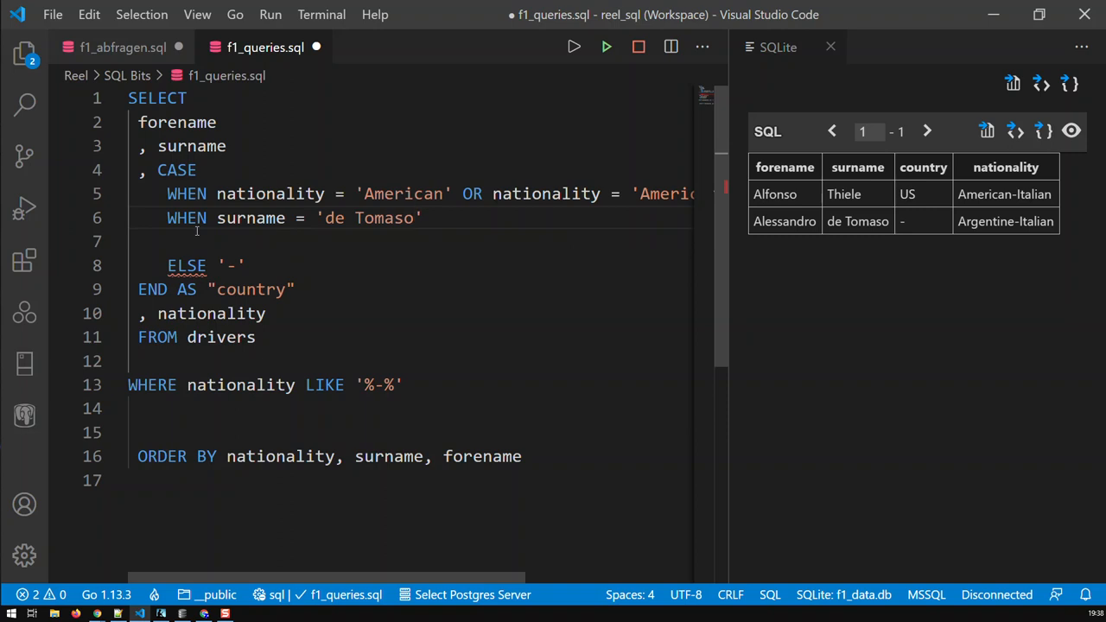
text(AND)
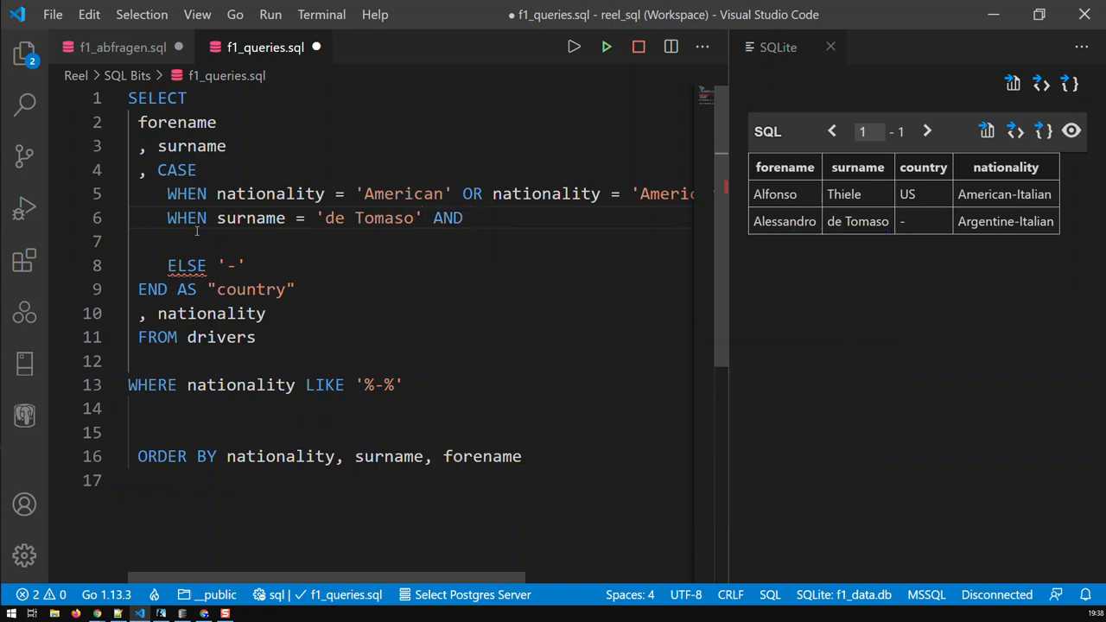
text(nationality)
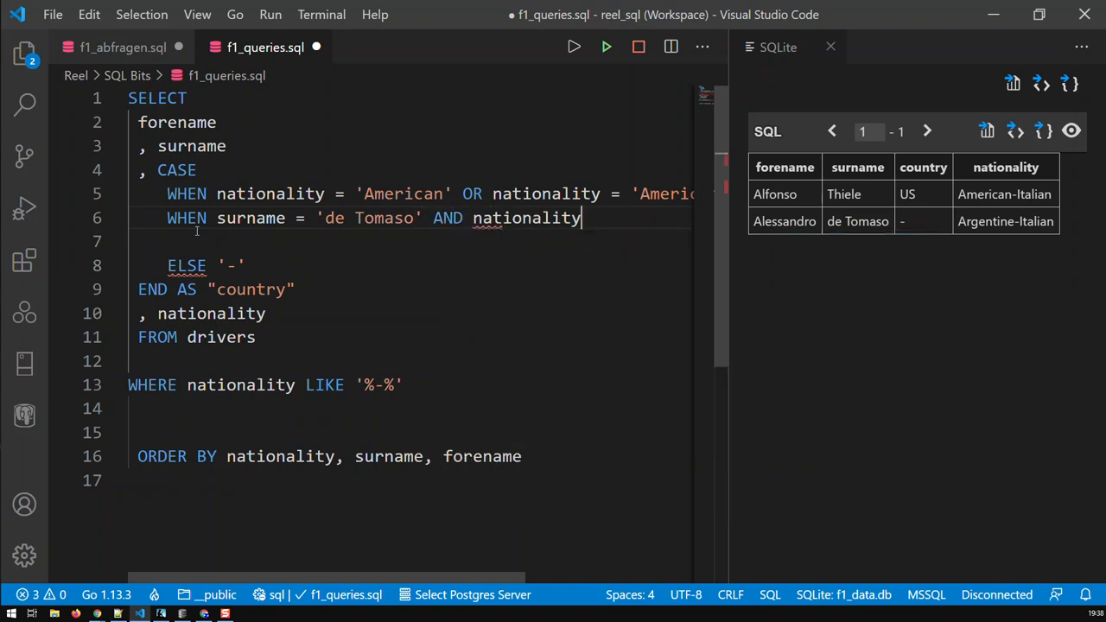
text(= '')
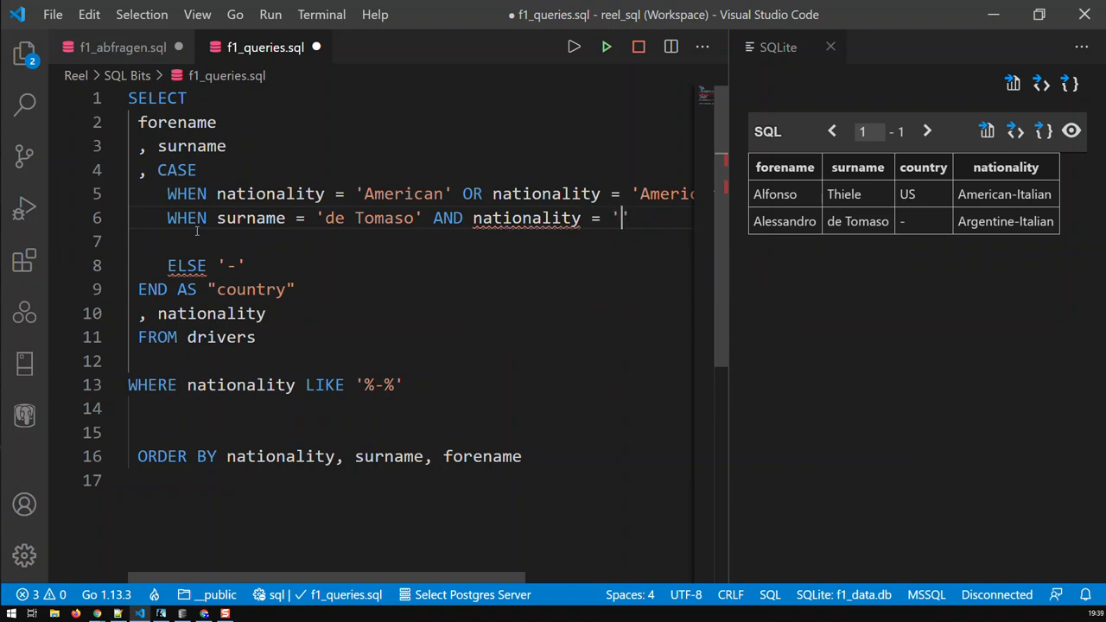
text(Argentine-Italian)
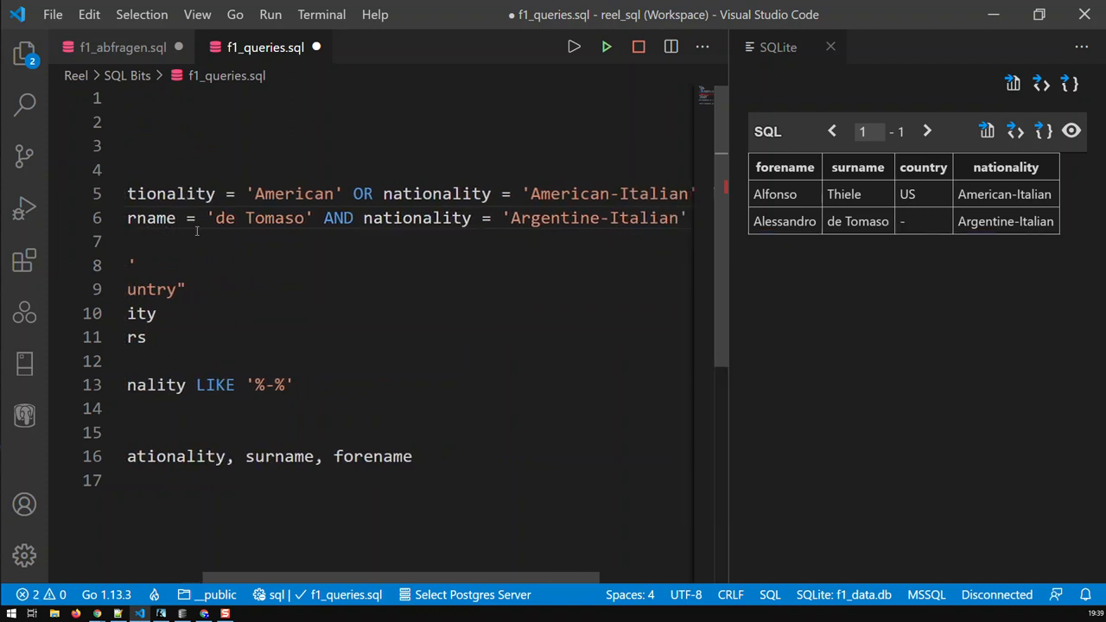
text(TE)
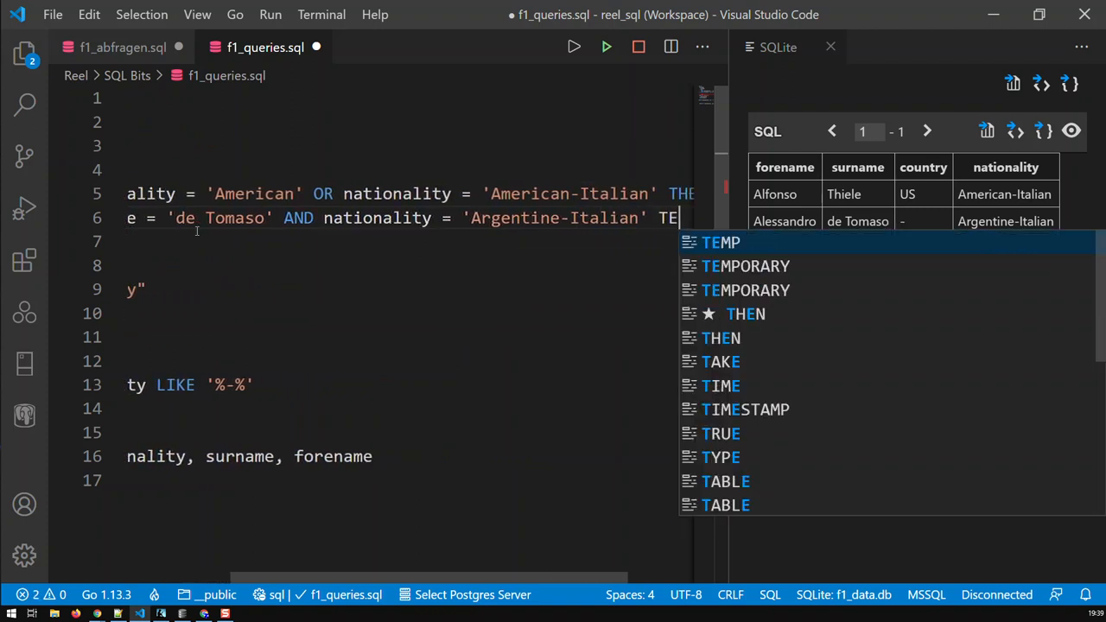
key(Tab)
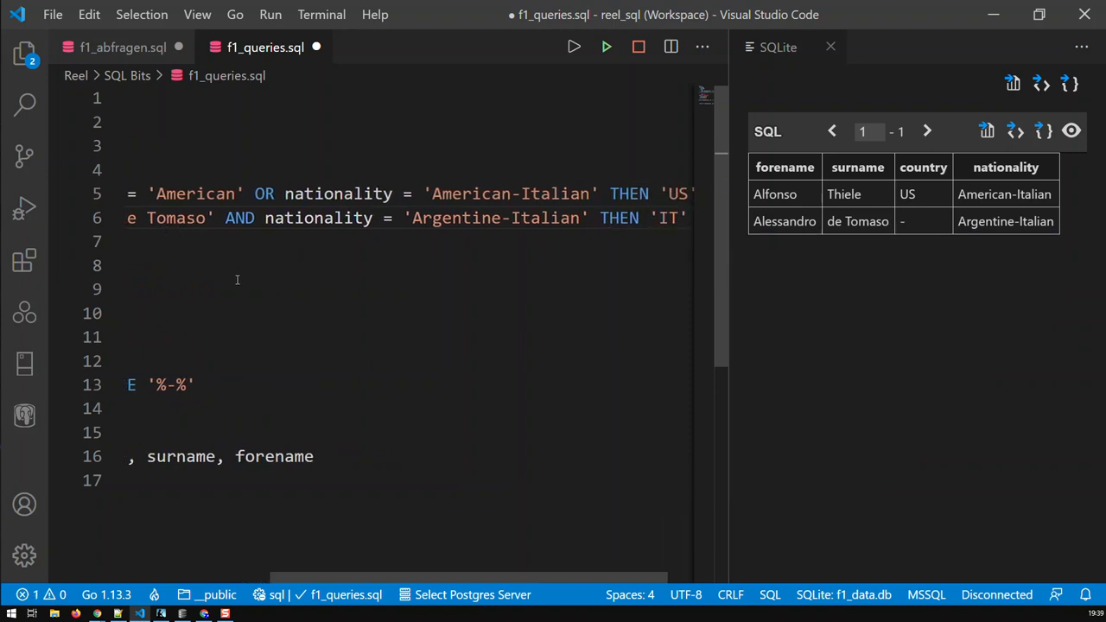
Step: Complete the branch with 'IT' so de Tomaso's country shows IT in the results
scroll(left, 3)
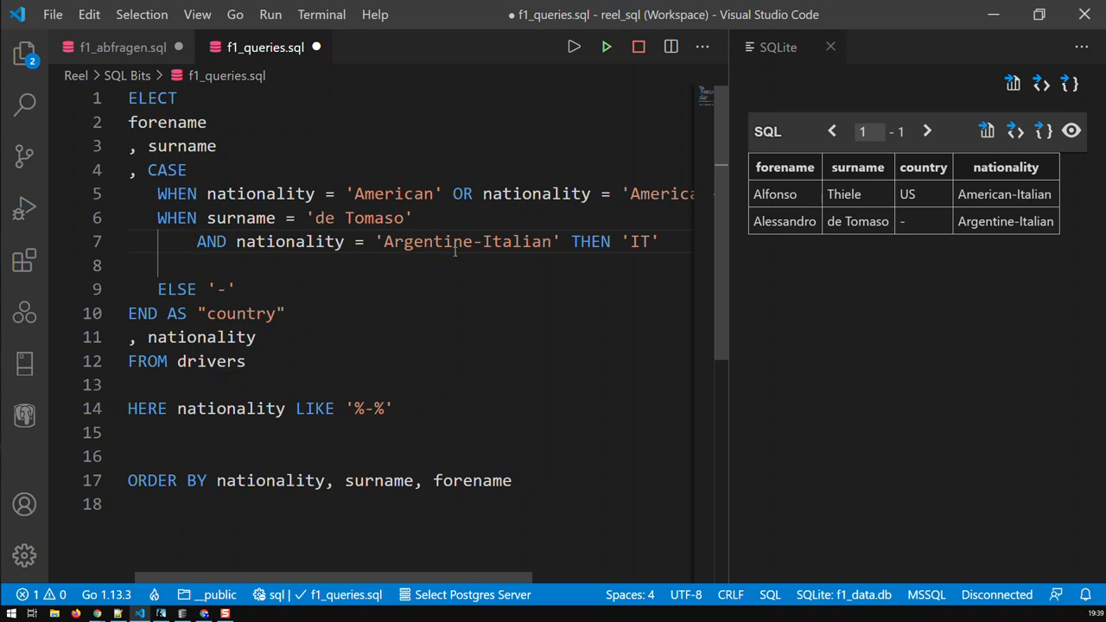
double_click(375, 218)
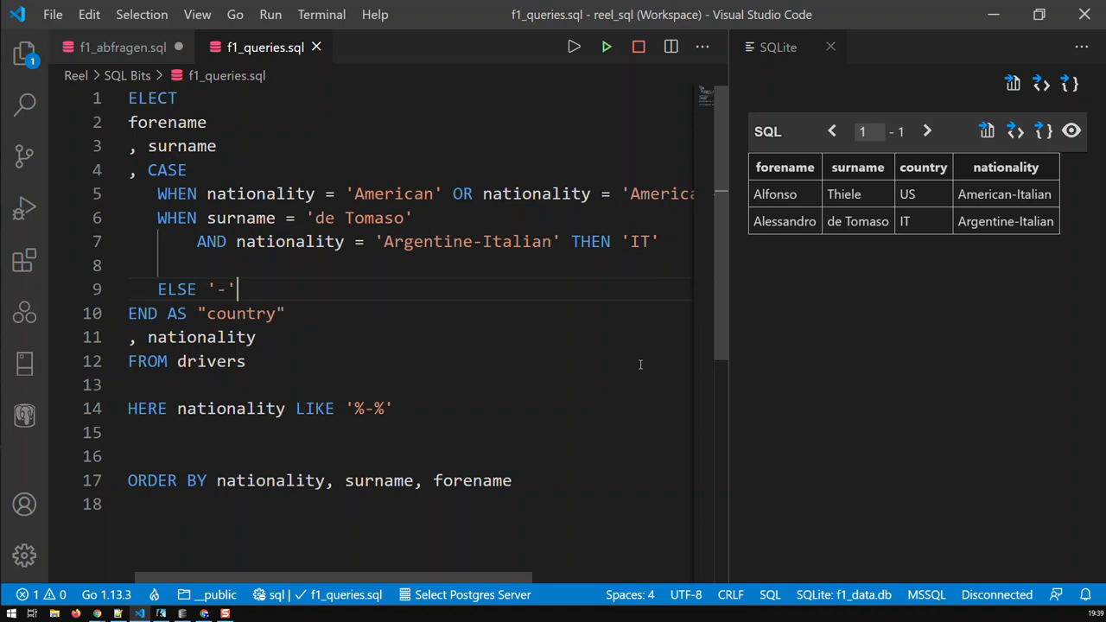
mouse_move(604, 363)
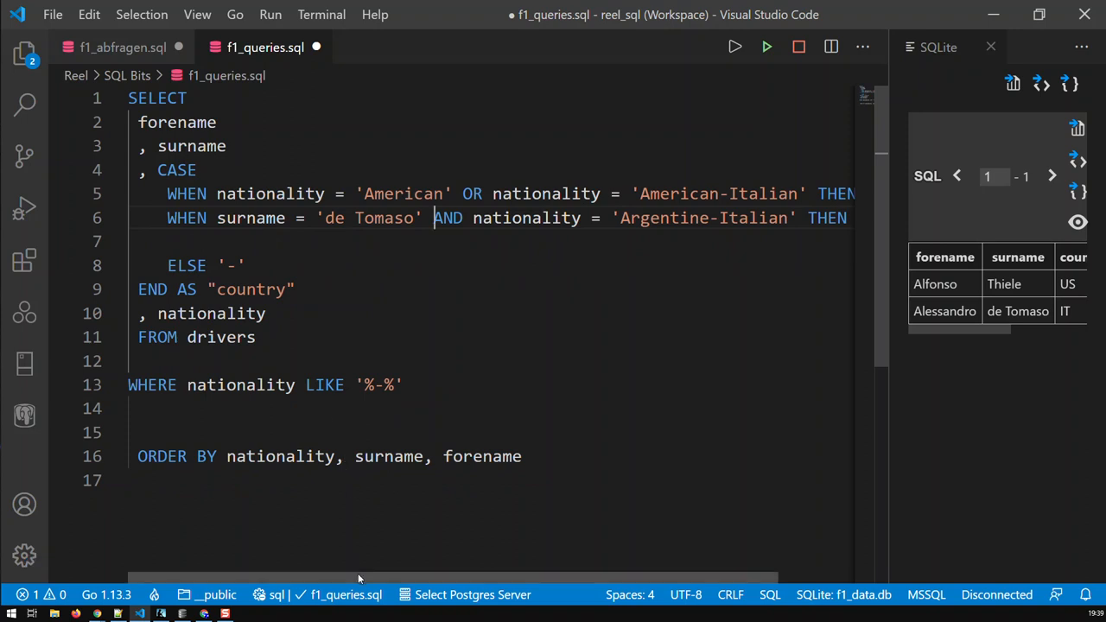
Step: Replace the 'US' result with a (SELECT ...) subquery placeholder
scroll(right, 3)
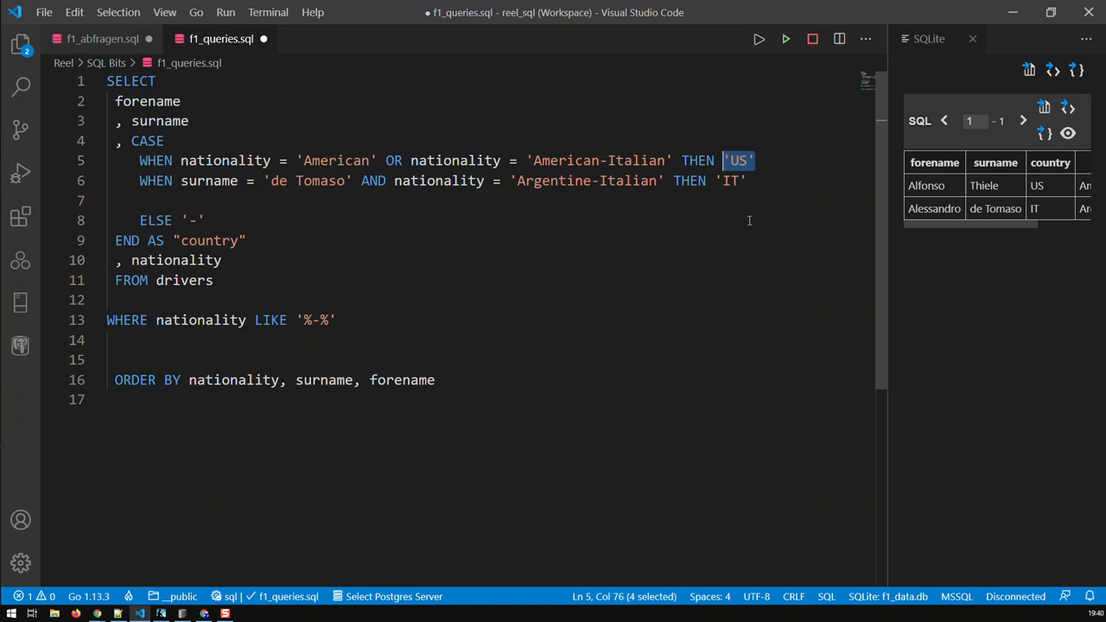
mouse_move(336, 225)
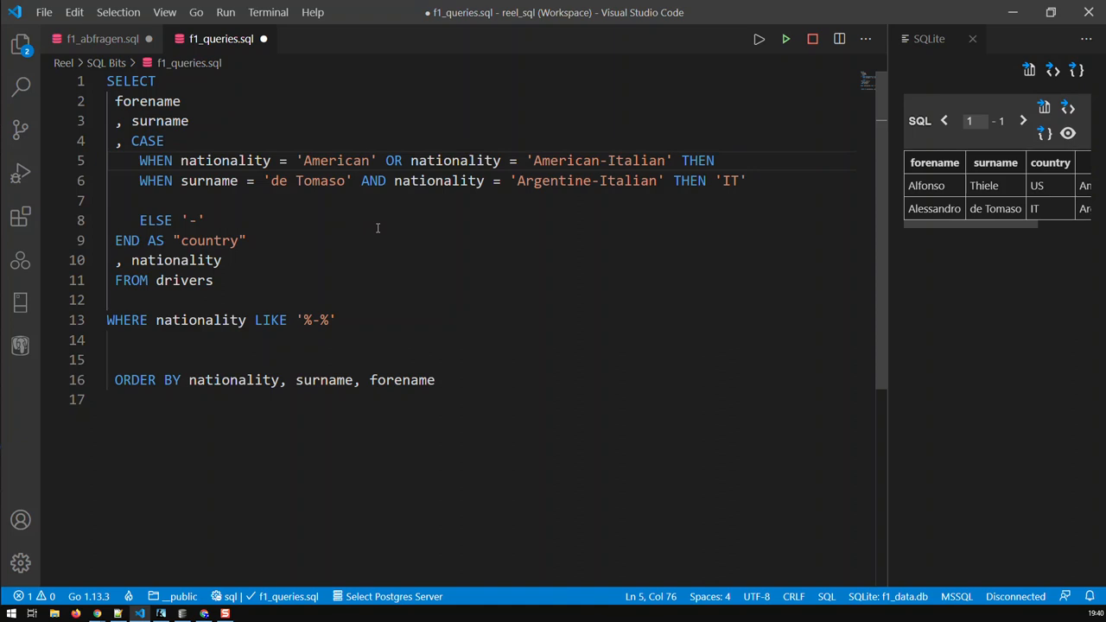
text((S))
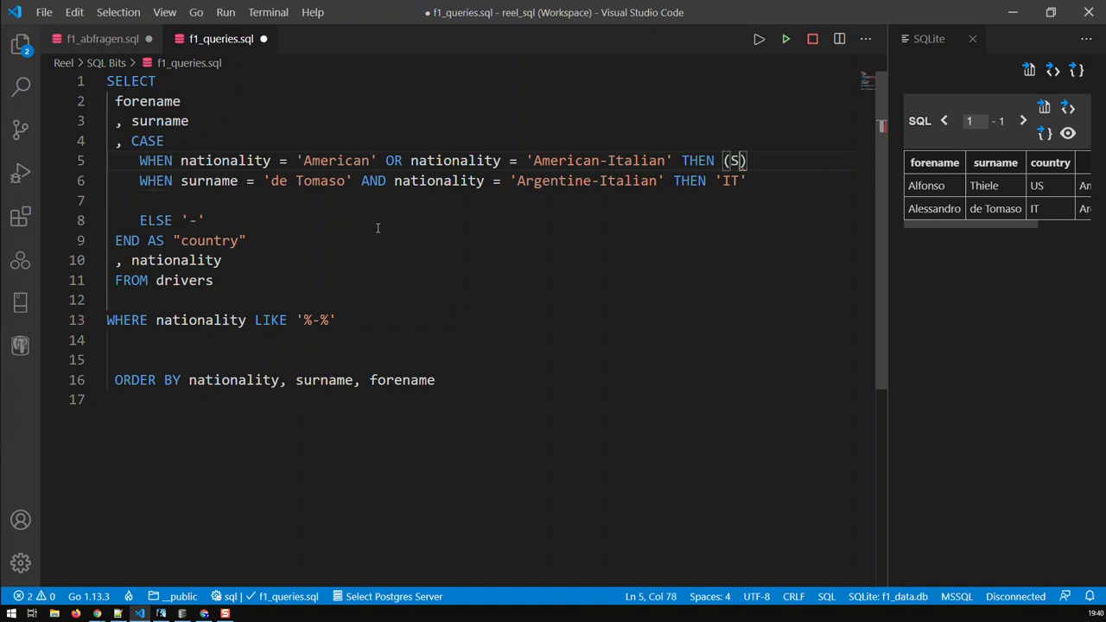
text(ELECT ...)
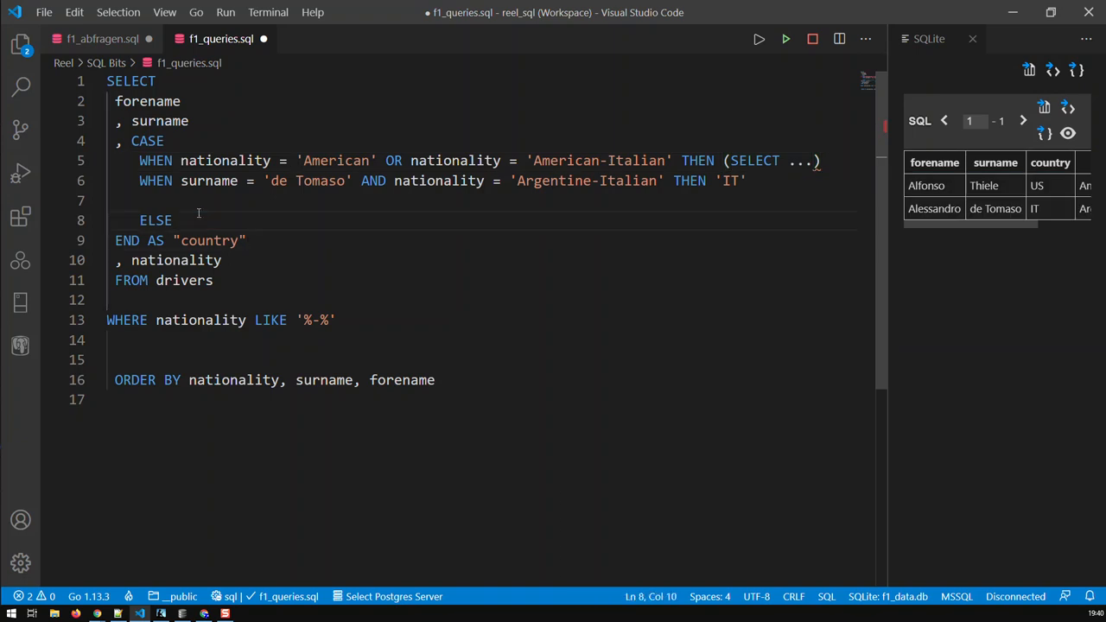
Step: Replace ELSE '-' with (SELECT ...) and select the "country" alias for editing
text((SELECT)
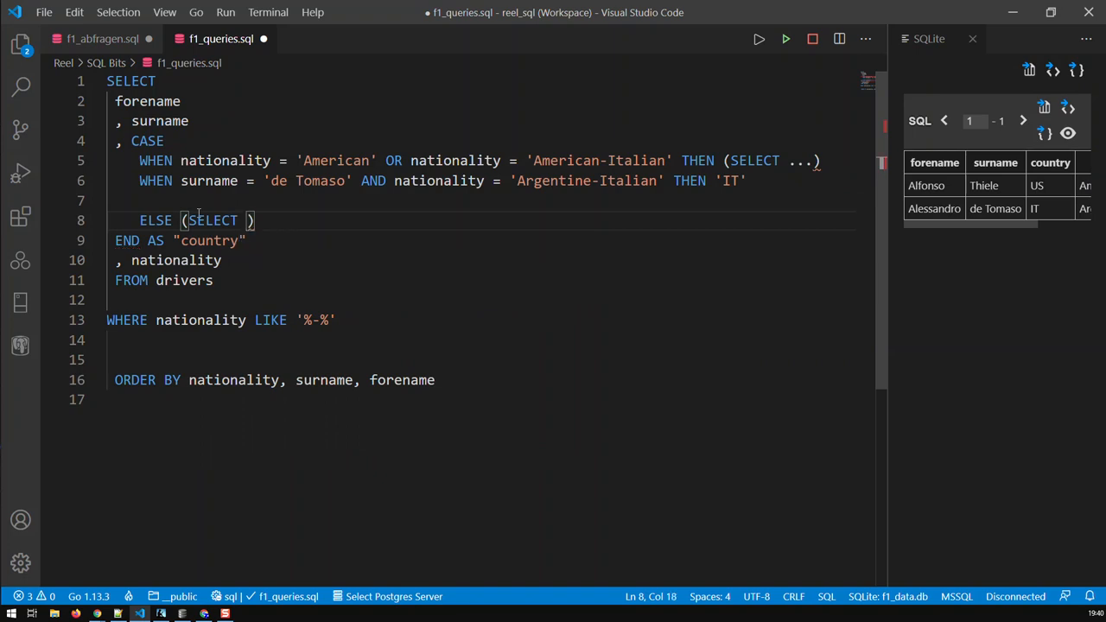
text(...)
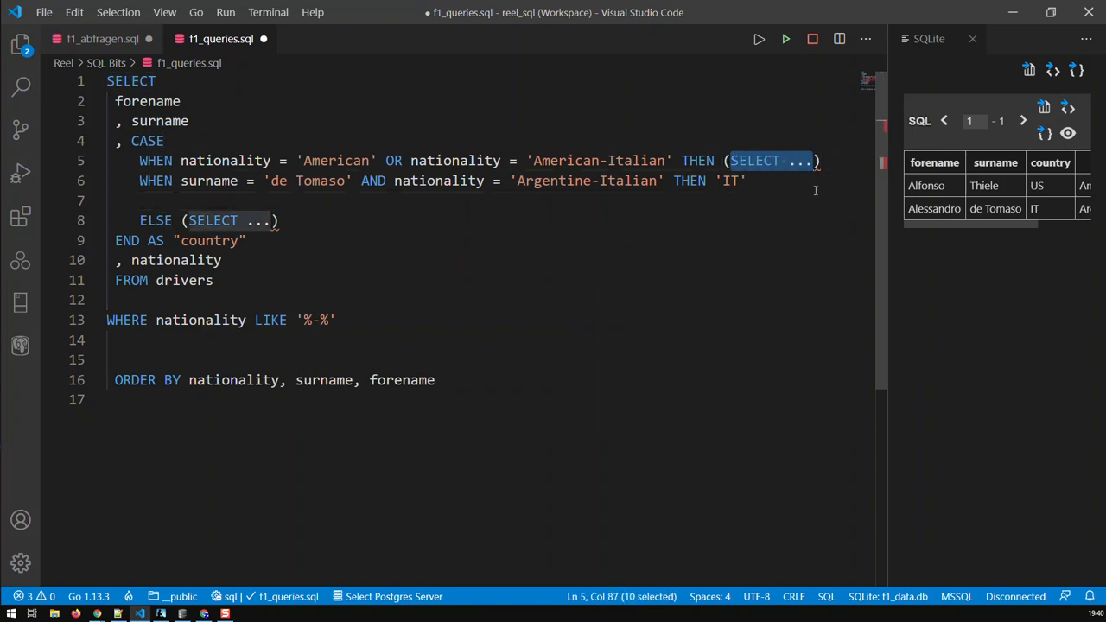
mouse_move(326, 243)
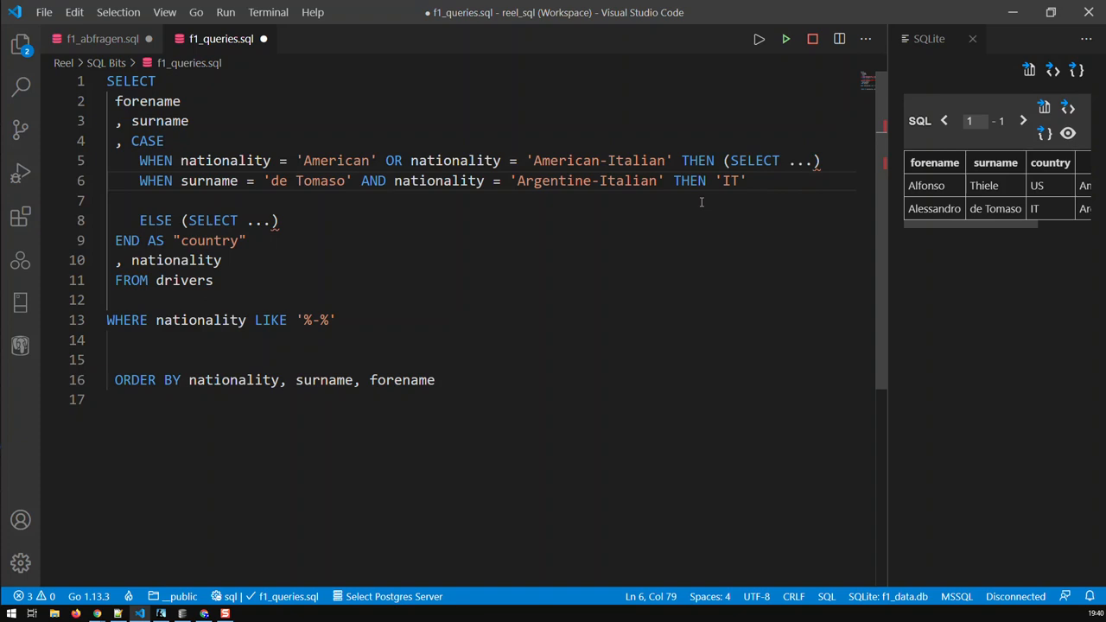
mouse_move(536, 200)
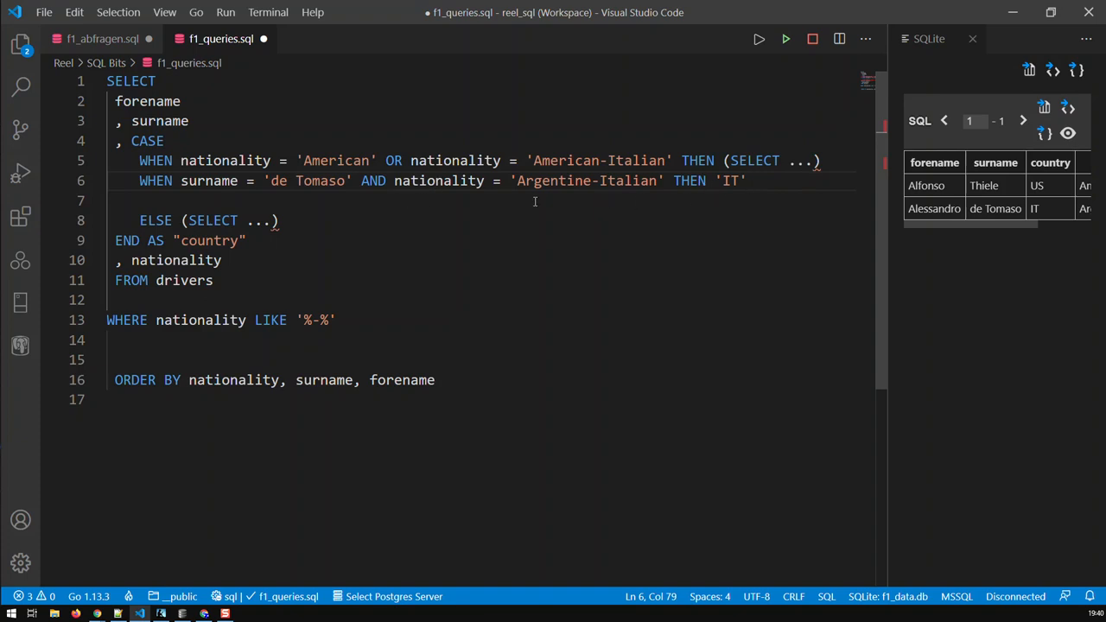
mouse_move(543, 202)
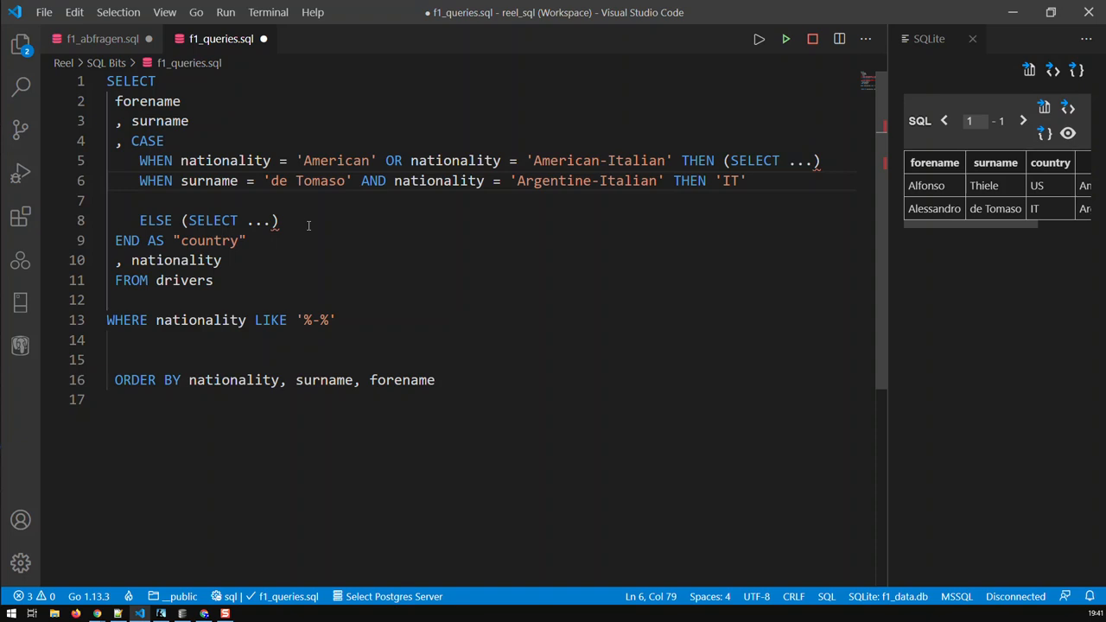
double_click(208, 240)
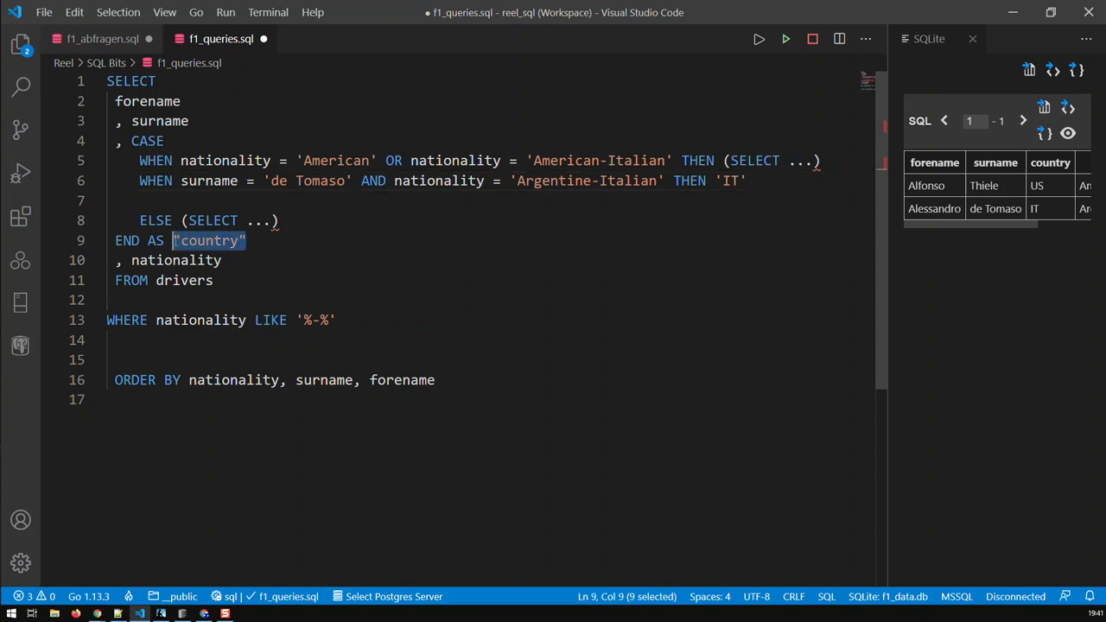